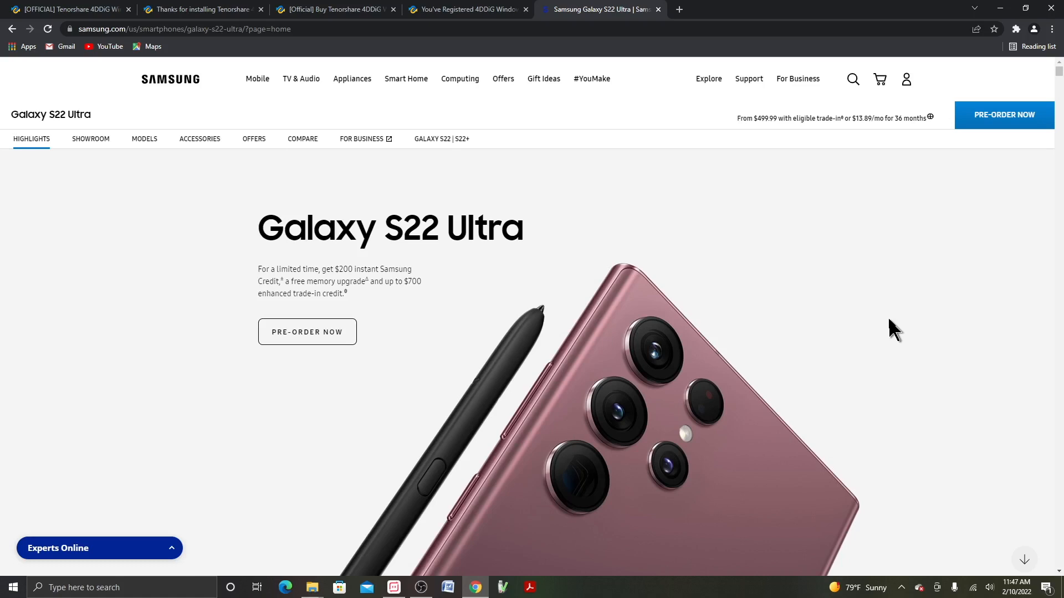
{"action": "mouse_move", "coordinate": [894, 334]}
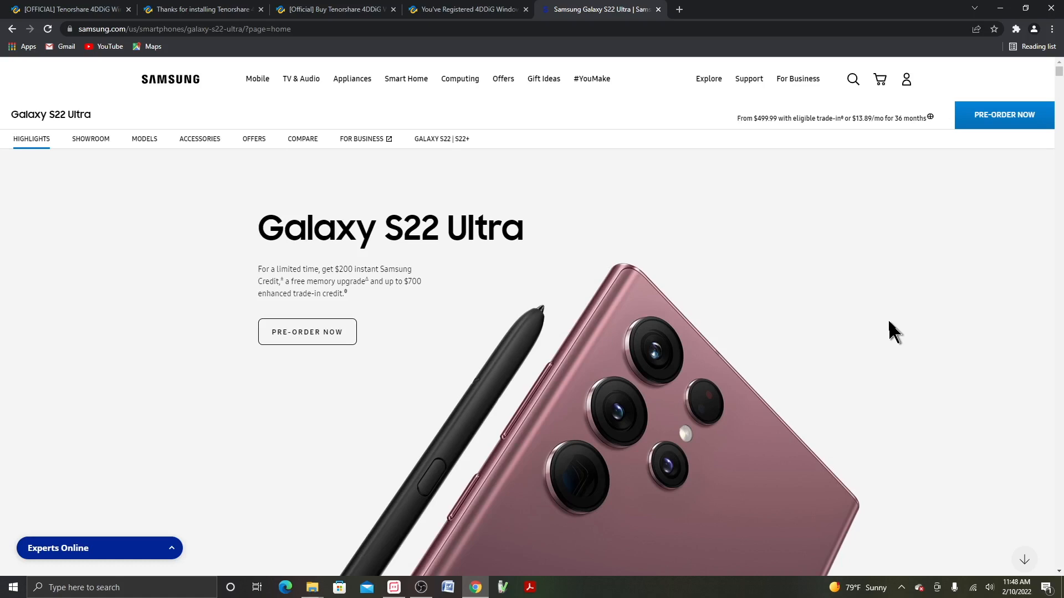
{"action": "mouse_move", "coordinate": [842, 310]}
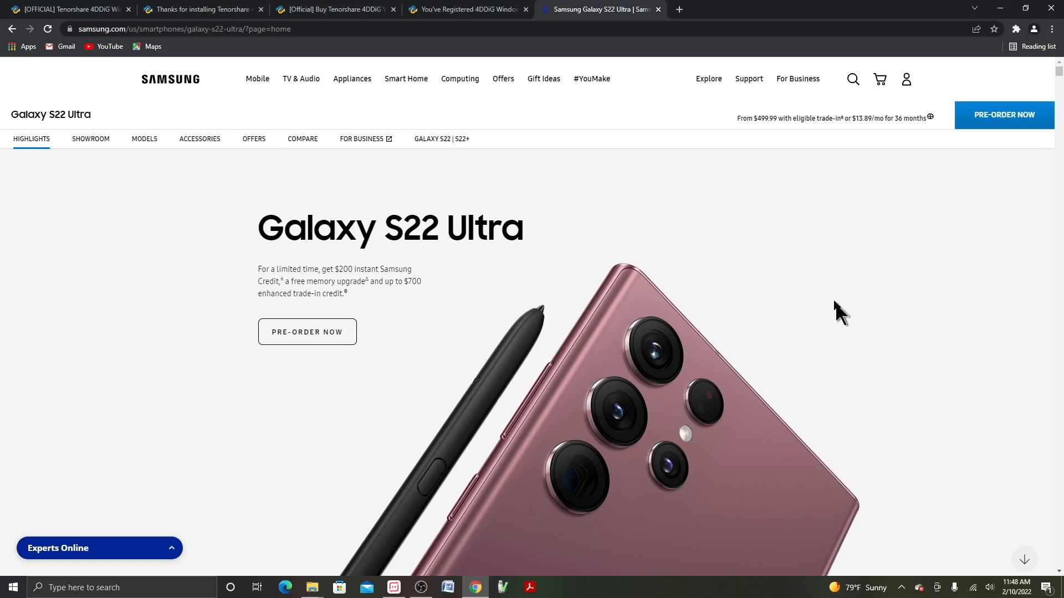
{"action": "mouse_move", "coordinate": [303, 404]}
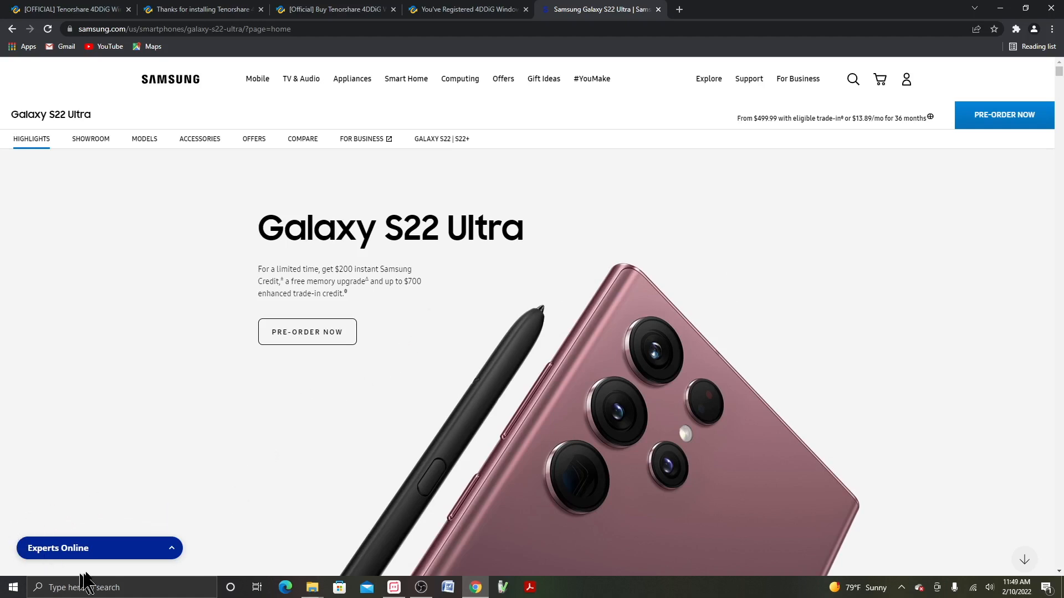
Step: Dismiss the expert chat panel and start pre-ordering the Galaxy phone
{"action": "left_click", "coordinate": [99, 548]}
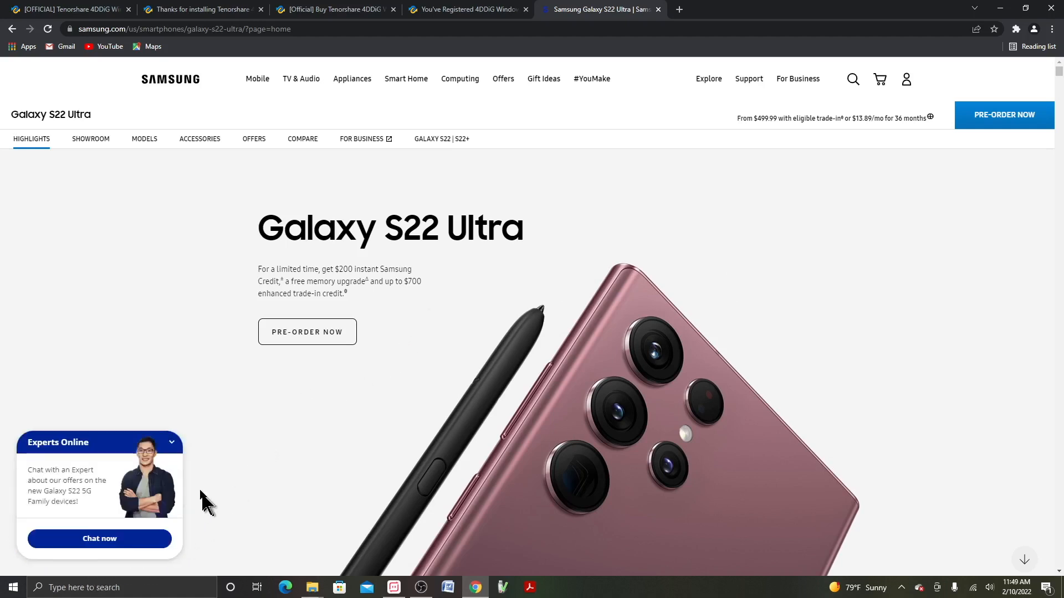
{"action": "mouse_move", "coordinate": [173, 450]}
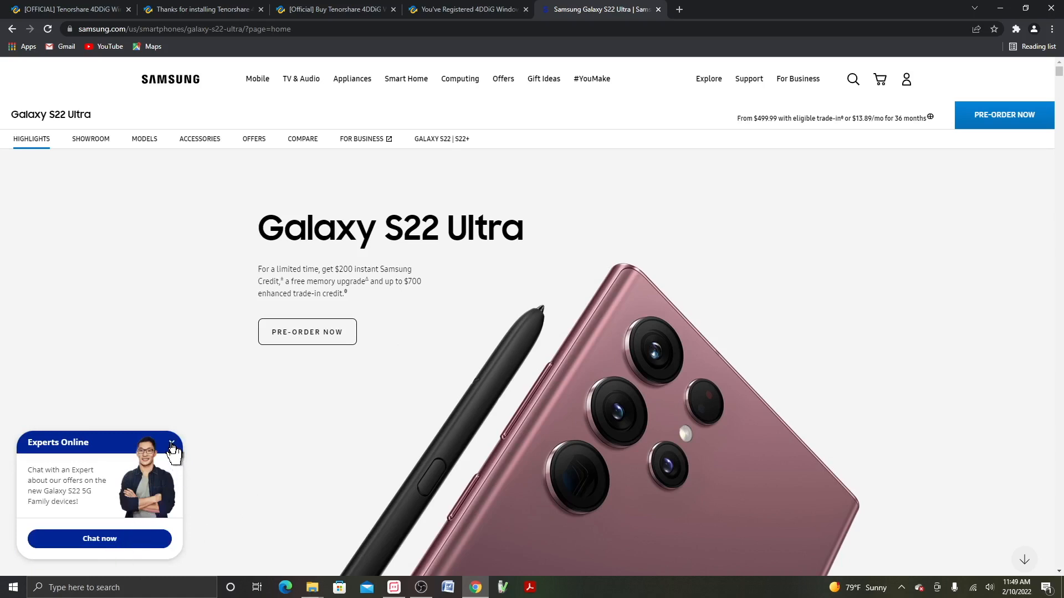
{"action": "left_click", "coordinate": [172, 448]}
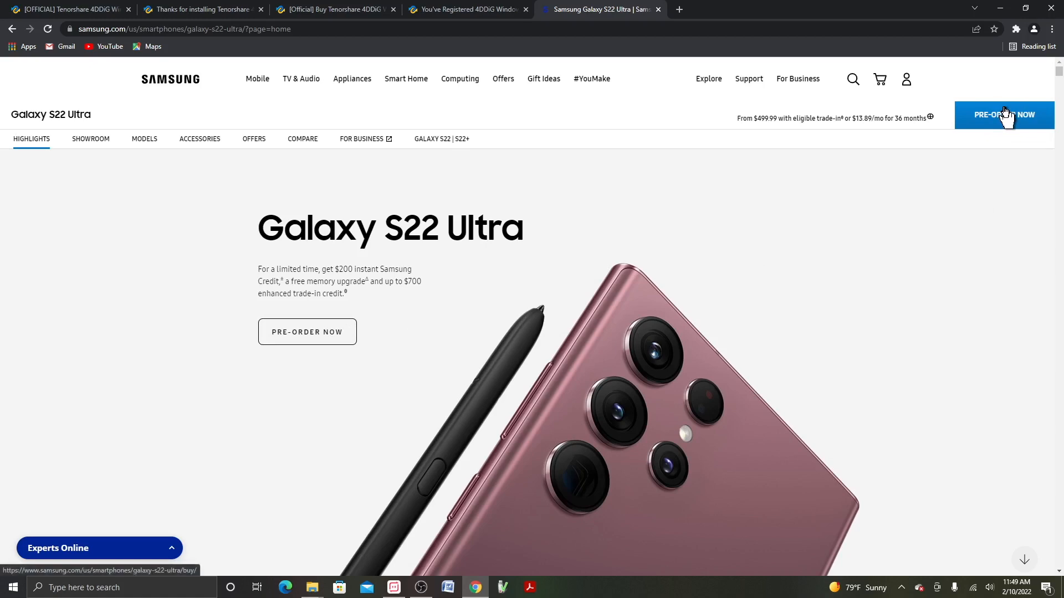
{"action": "left_click", "coordinate": [1004, 115]}
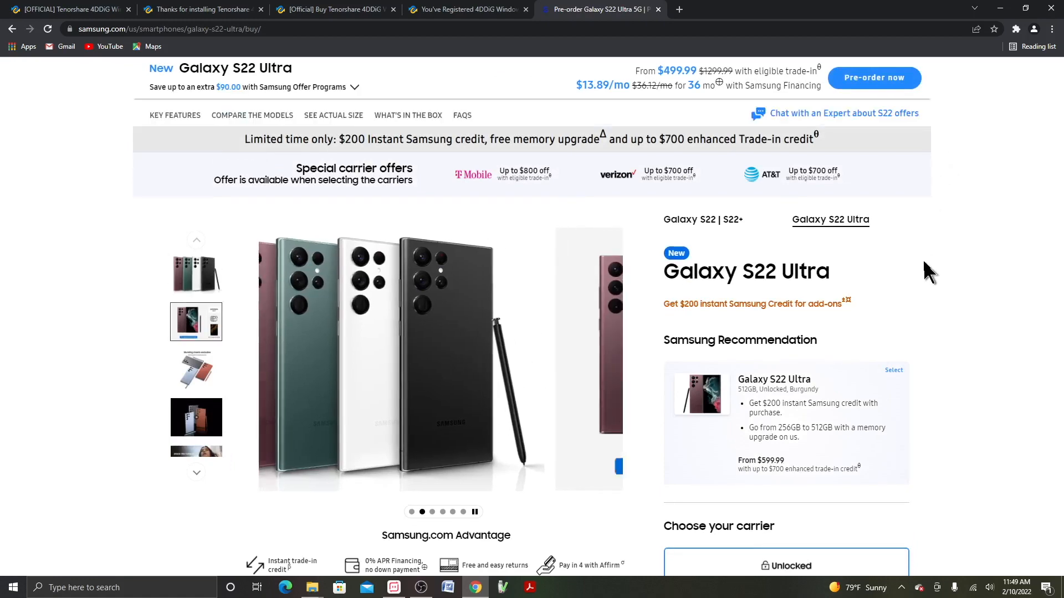
{"action": "scroll", "scroll_direction": "down", "scroll_amount": 3}
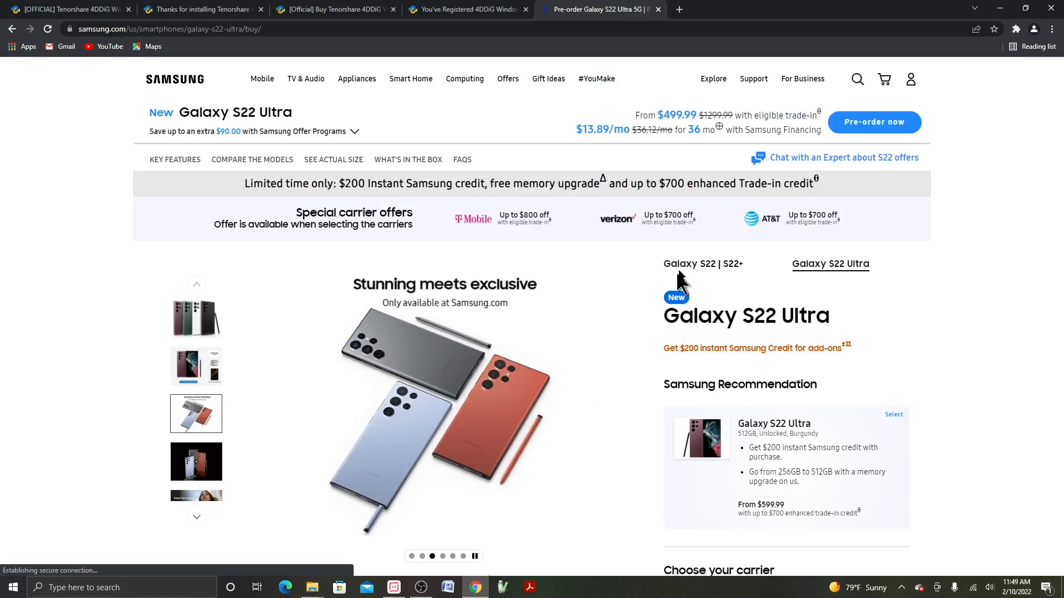
Step: Switch to the Galaxy S22 | S22+ models and view the device and carrier choices
{"action": "left_click", "coordinate": [703, 264]}
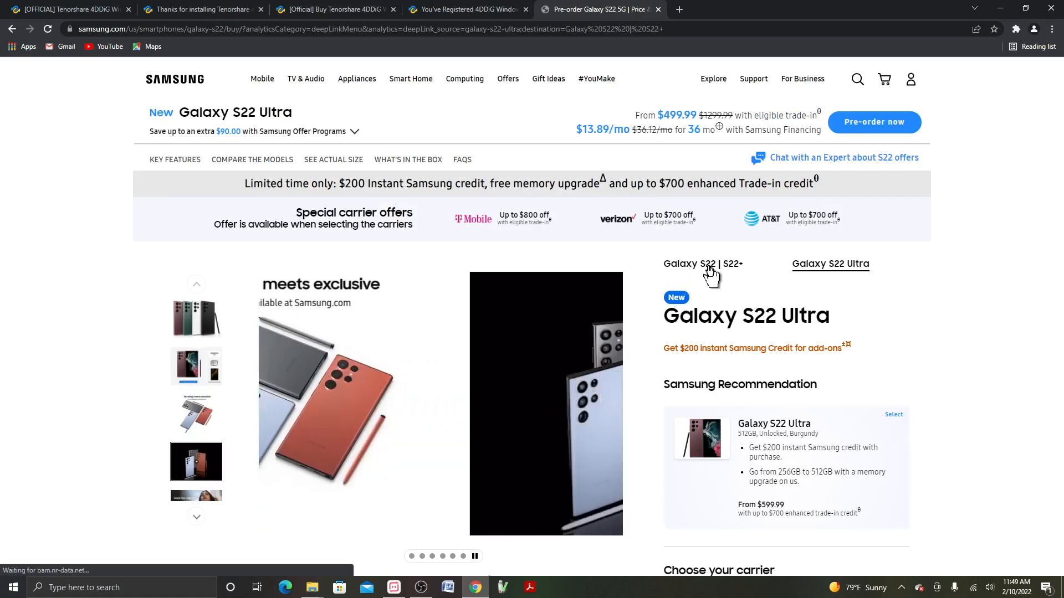
{"action": "left_click", "coordinate": [703, 264]}
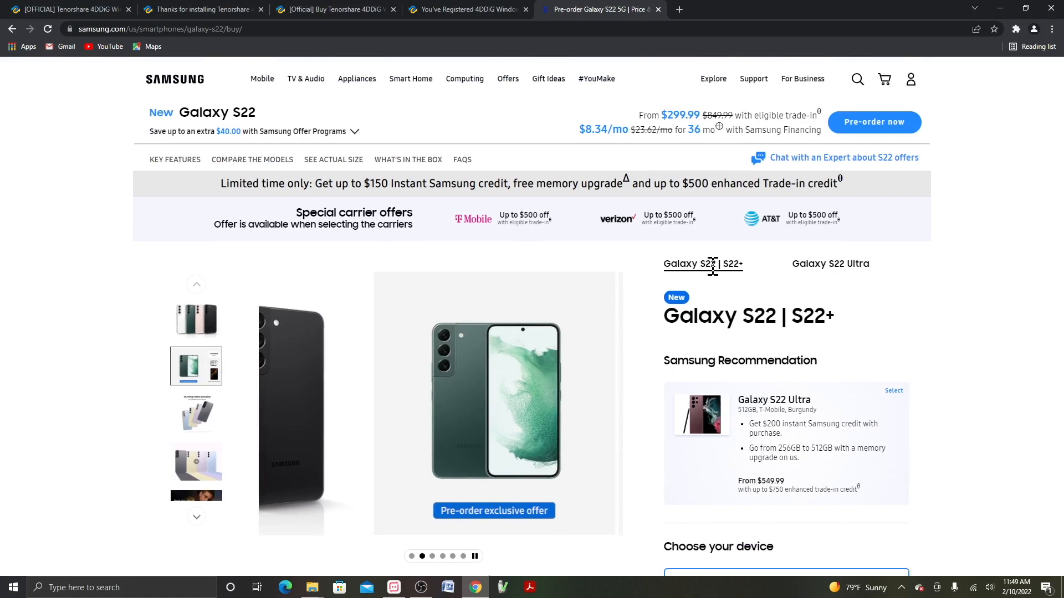
{"action": "scroll", "scroll_direction": "down", "scroll_amount": 3}
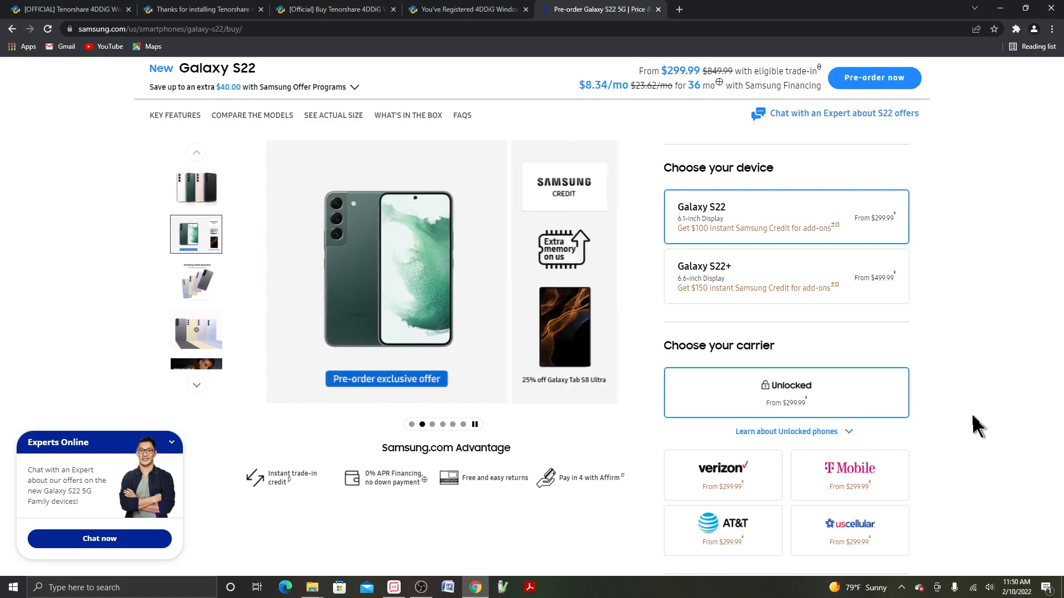
Step: Choose Samsung as the cracked-screen trade-in brand and browse the cracked-device trade-in values
{"action": "scroll", "scroll_direction": "down", "scroll_amount": 3}
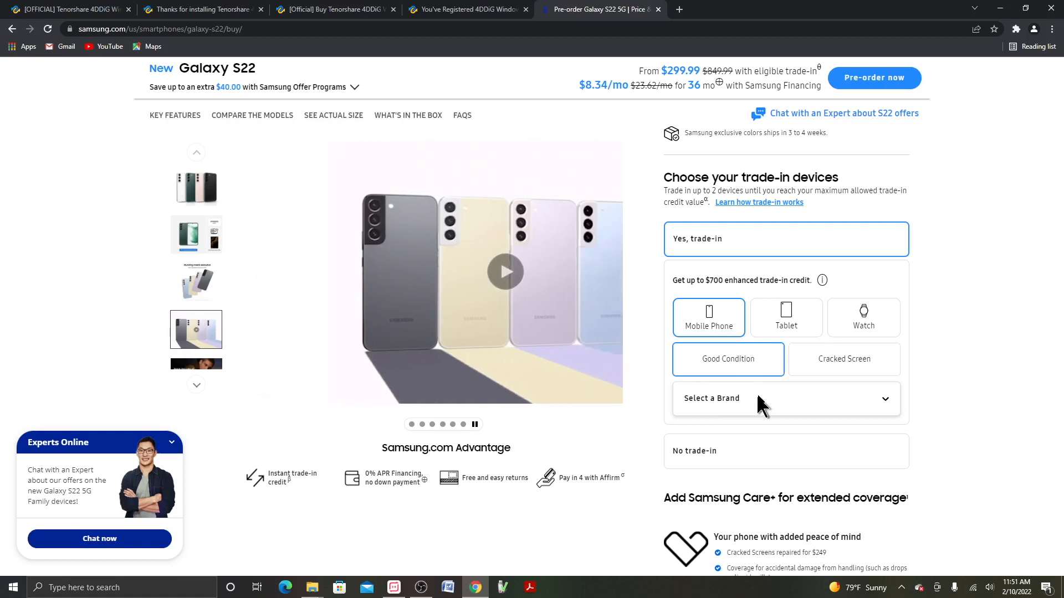
{"action": "left_click", "coordinate": [785, 399]}
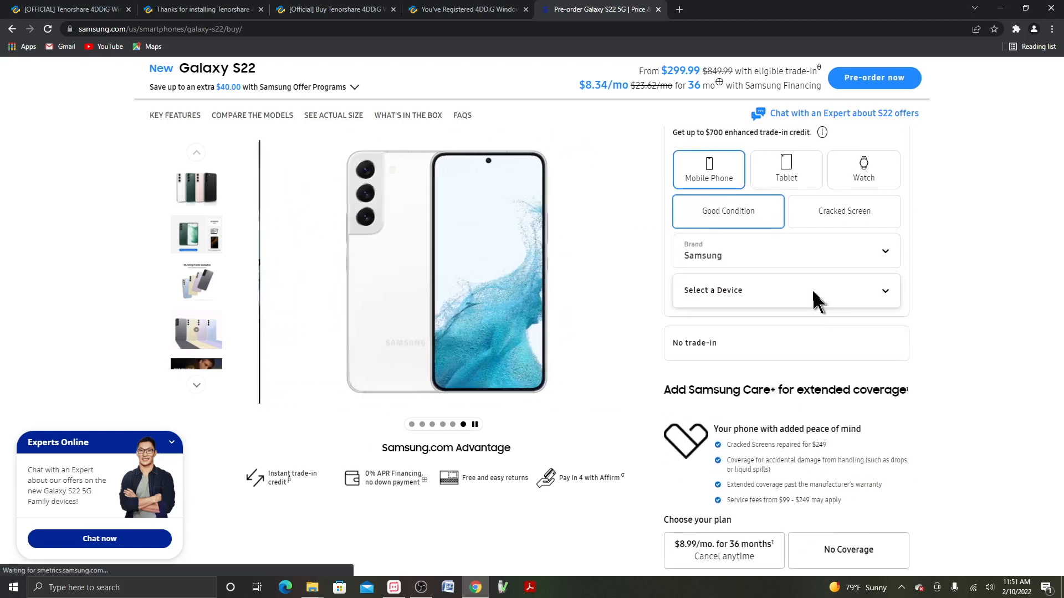
{"action": "left_click", "coordinate": [785, 290]}
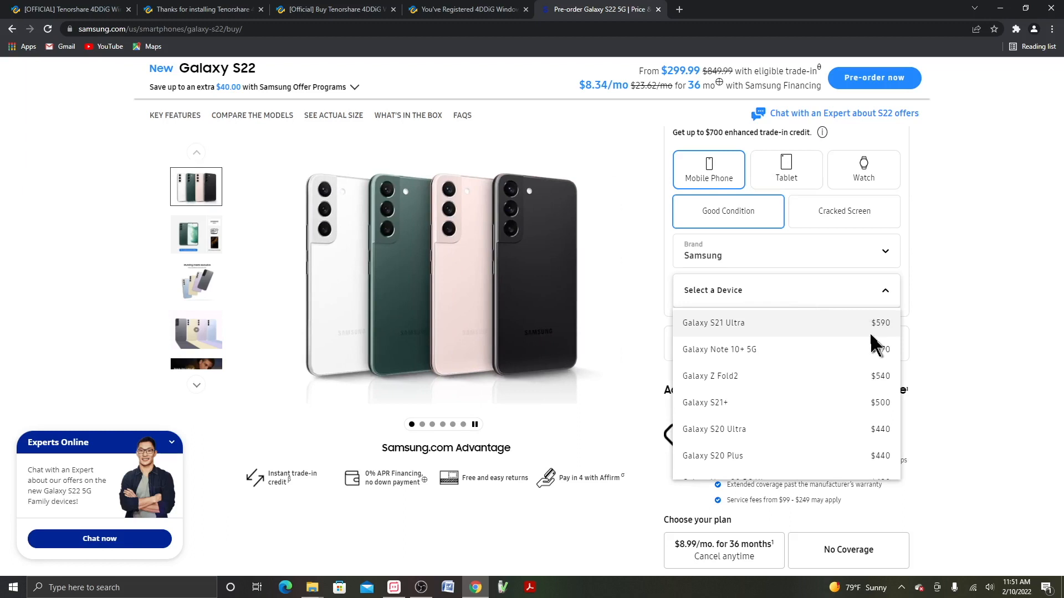
{"action": "left_click", "coordinate": [196, 234]}
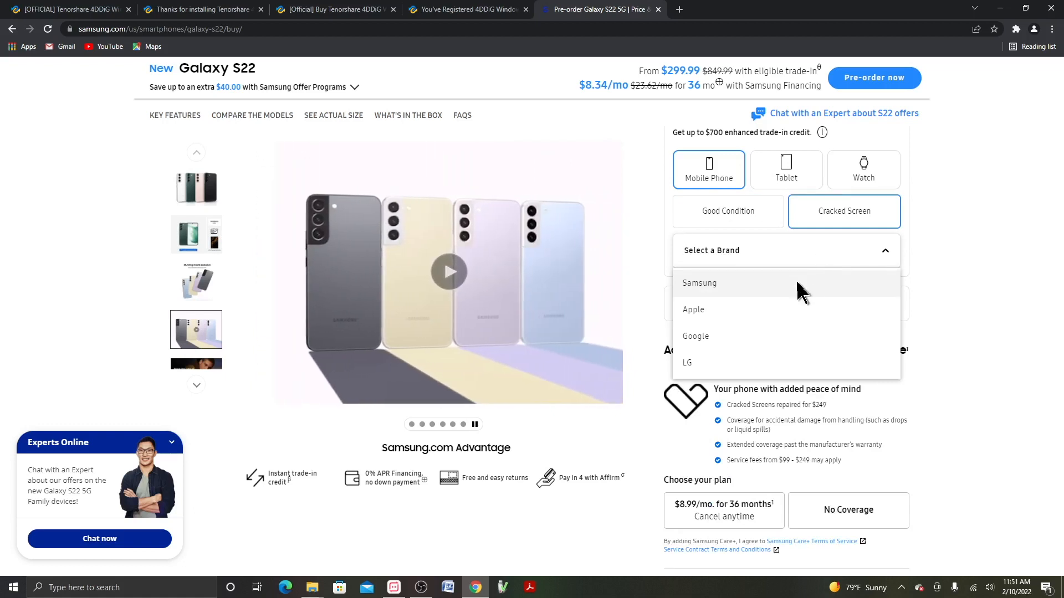
{"action": "left_click", "coordinate": [699, 284]}
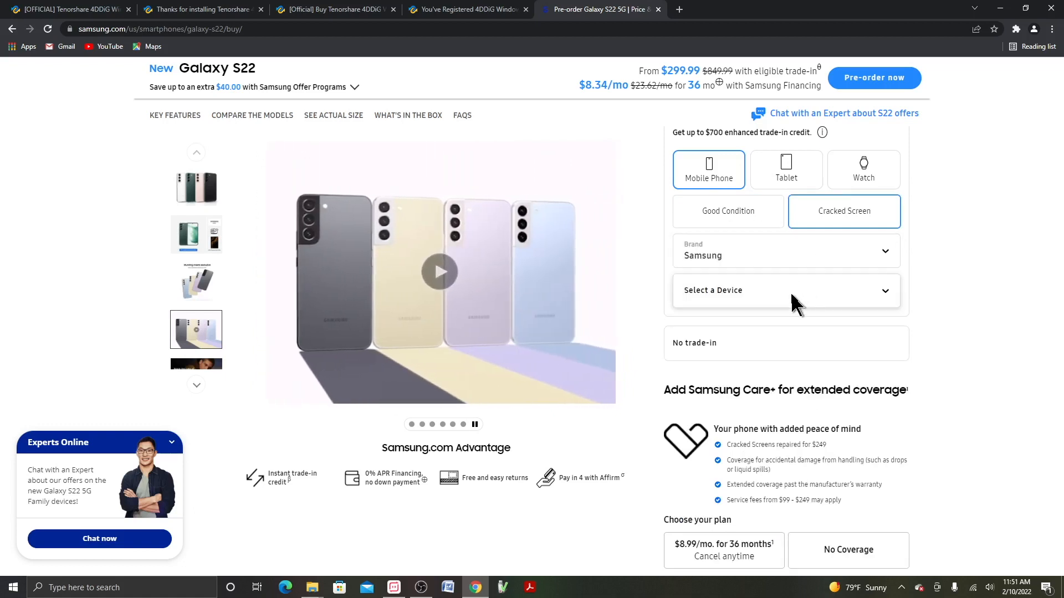
{"action": "left_click", "coordinate": [786, 290]}
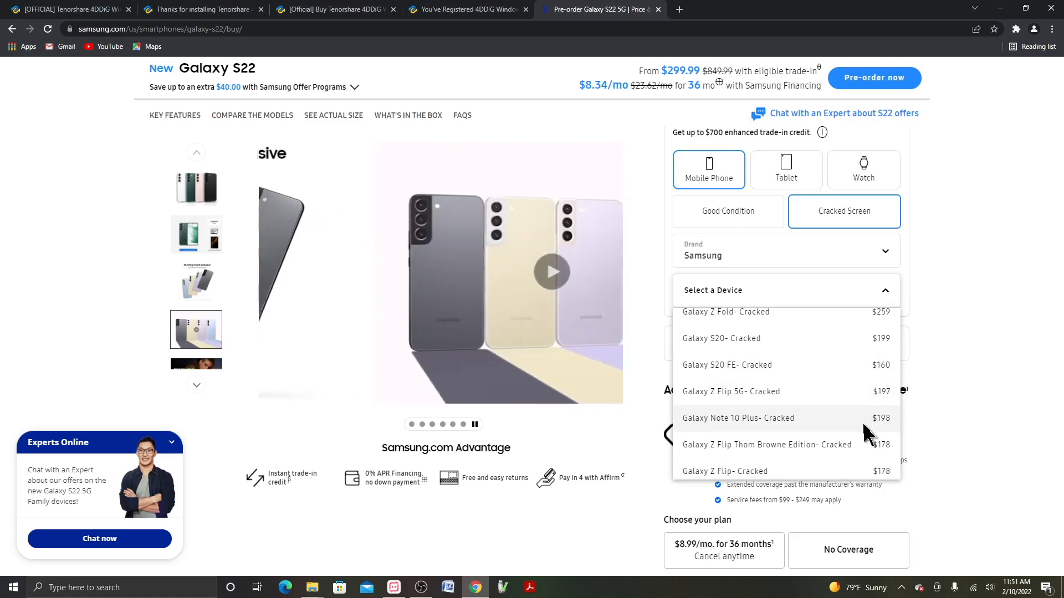
{"action": "scroll", "scroll_direction": "down", "scroll_amount": 3}
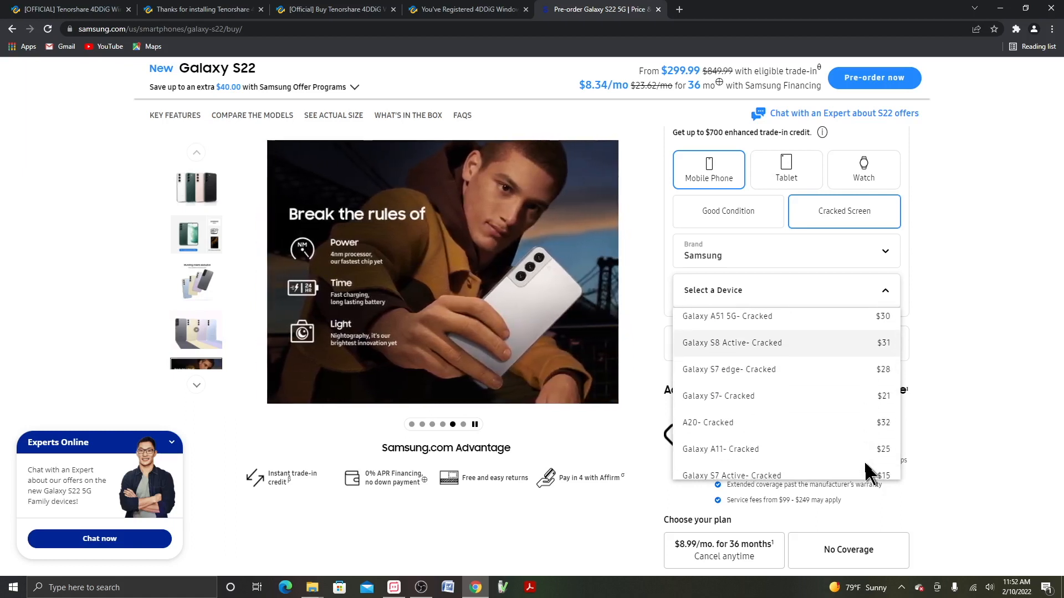
{"action": "scroll", "scroll_direction": "down", "scroll_amount": 3}
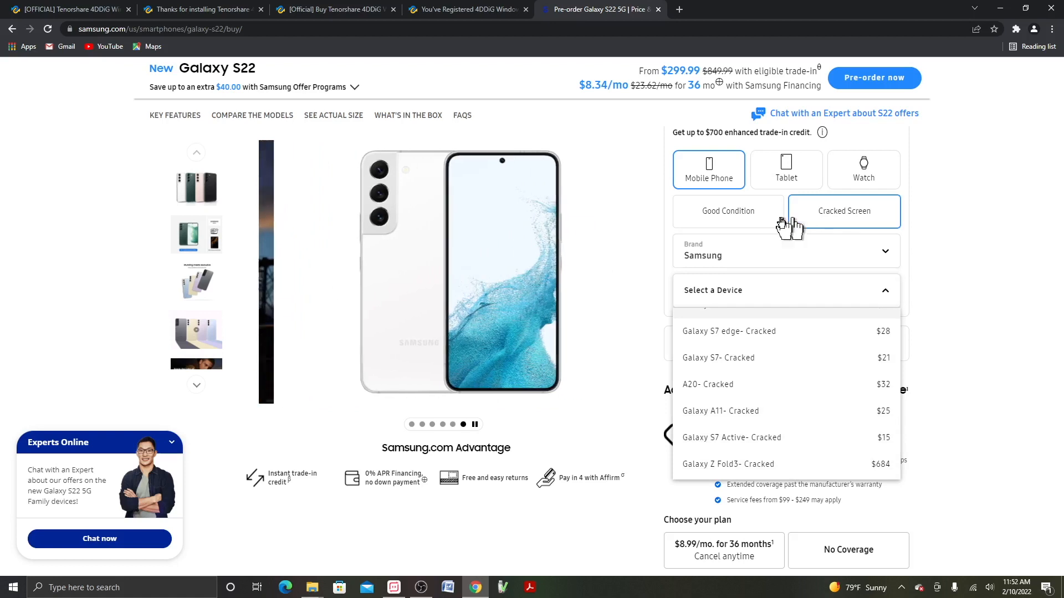
Step: Mark the trade-in phone as good condition with Samsung as the brand
{"action": "left_click", "coordinate": [728, 212]}
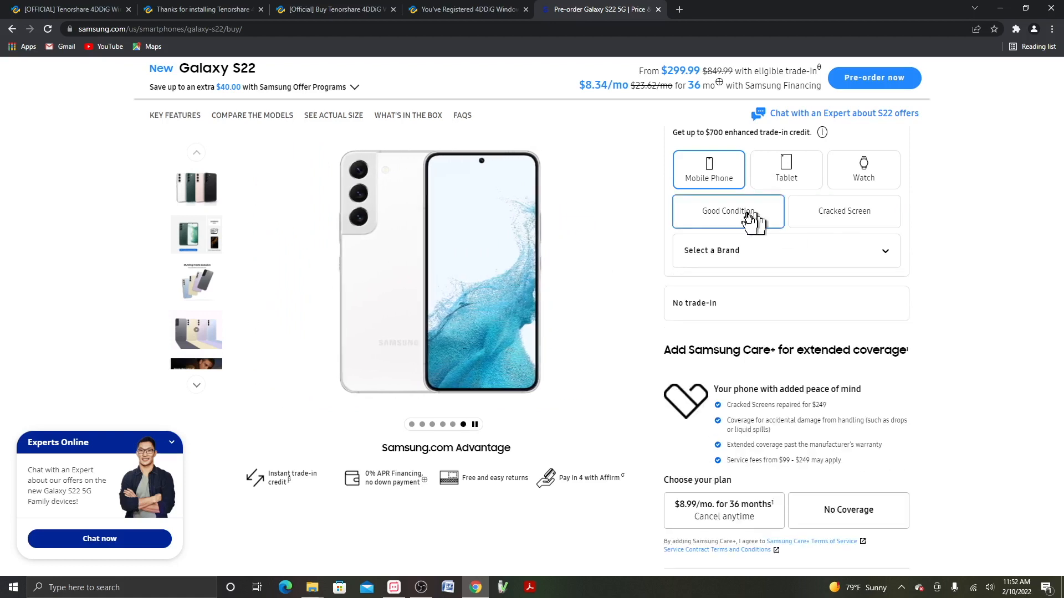
{"action": "left_click", "coordinate": [785, 250]}
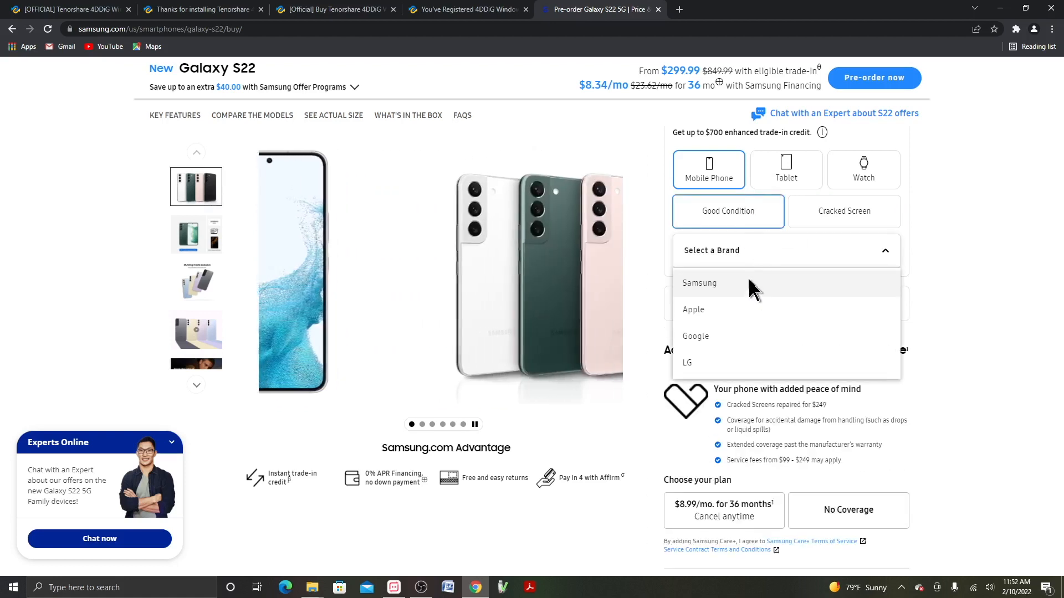
{"action": "left_click", "coordinate": [698, 283]}
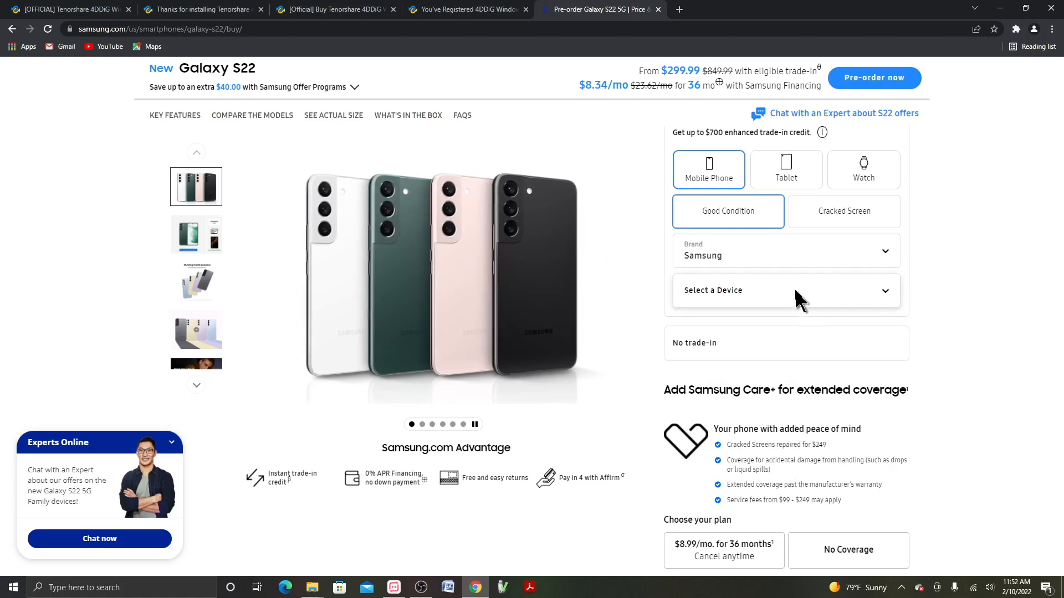
{"action": "left_click", "coordinate": [785, 290]}
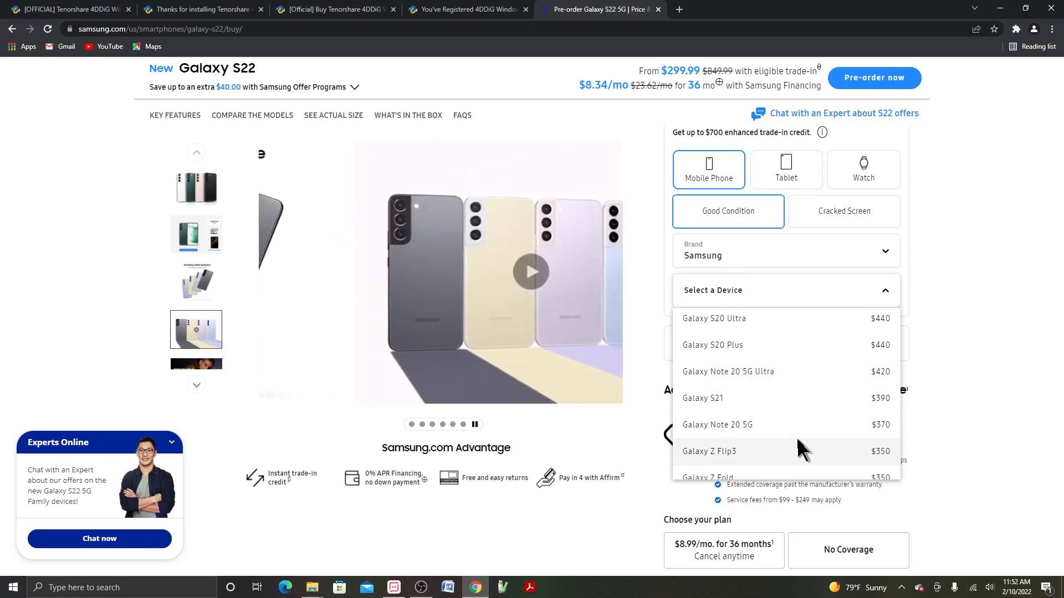
Step: Review good-condition Samsung trade-in values, then switch the trade-in brand to Apple
{"action": "scroll", "scroll_direction": "down", "scroll_amount": 3}
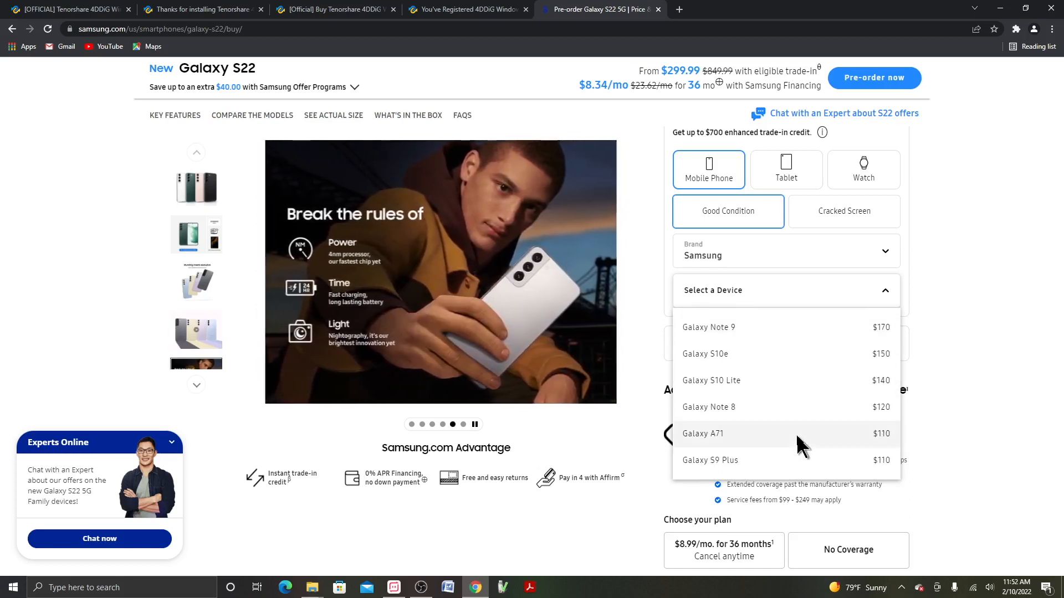
{"action": "scroll", "scroll_direction": "down", "scroll_amount": 3}
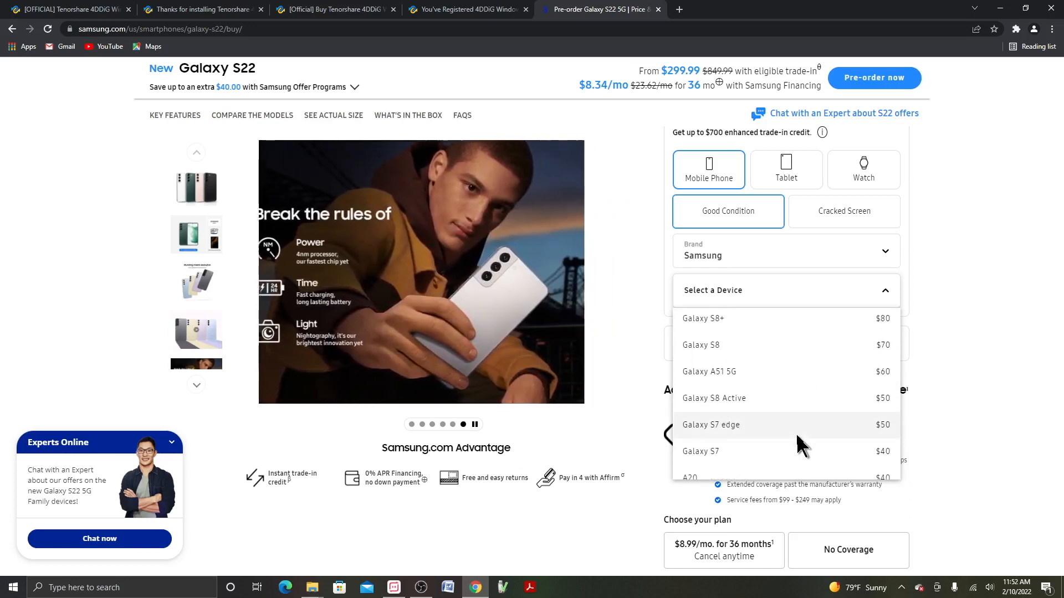
{"action": "scroll", "scroll_direction": "down", "scroll_amount": 3}
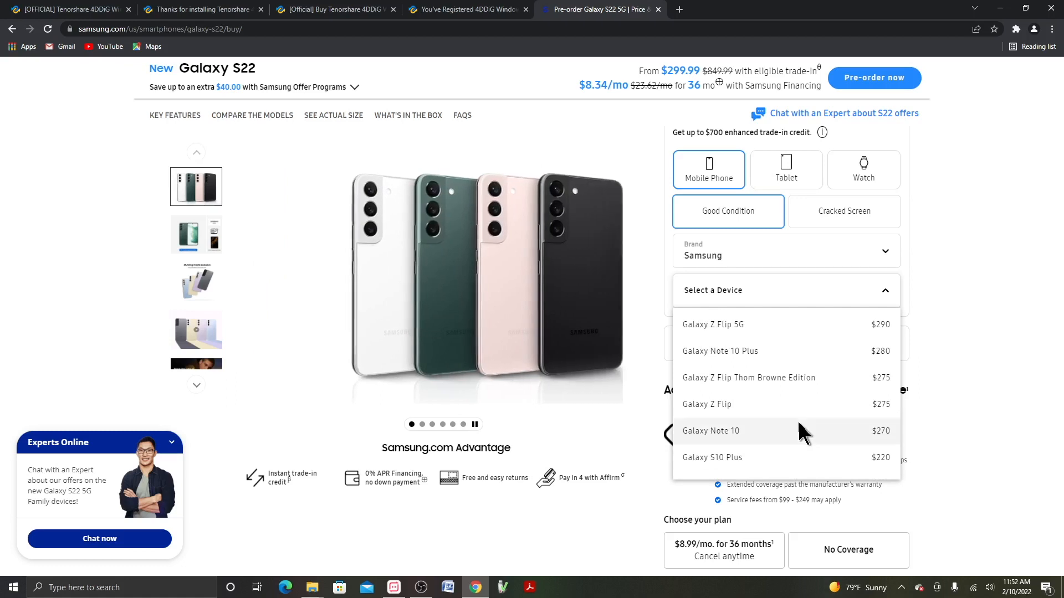
{"action": "scroll", "scroll_direction": "down", "scroll_amount": 3}
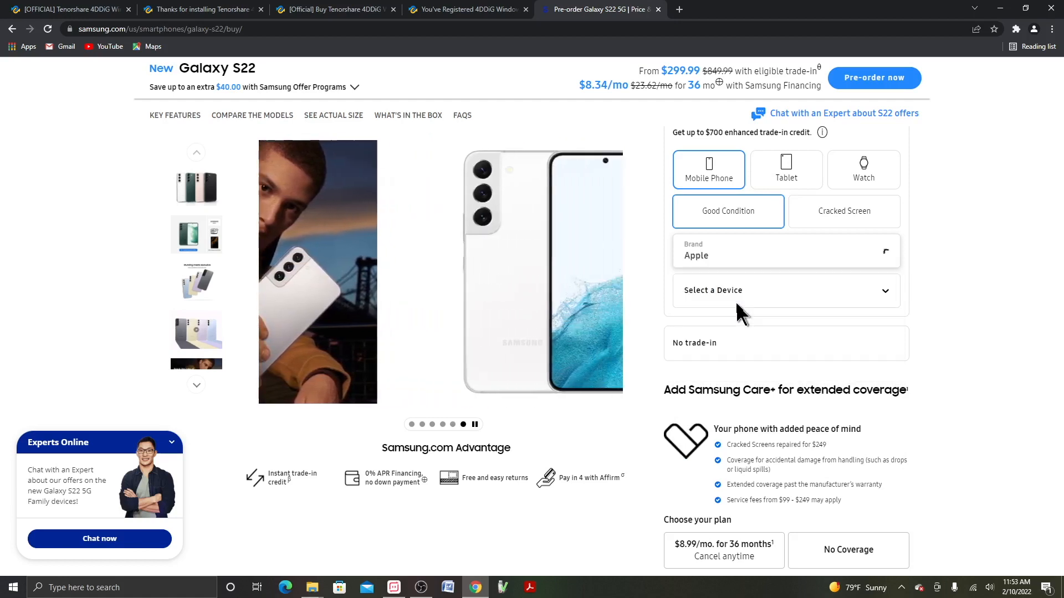
{"action": "left_click", "coordinate": [786, 290]}
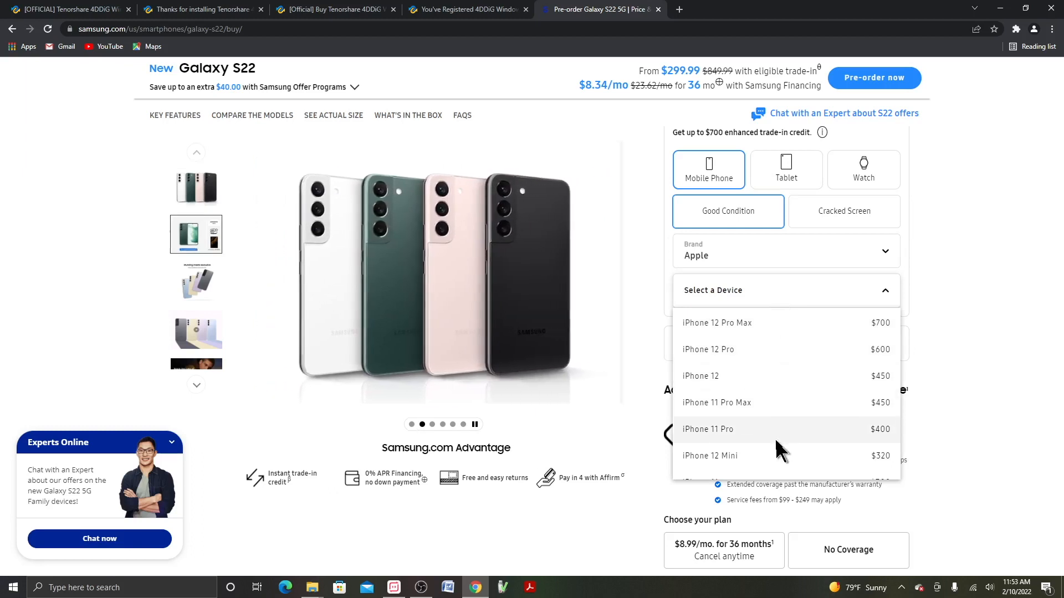
Step: Set the trade-in brand to Google and view the Pixel trade-in values
{"action": "scroll", "scroll_direction": "down", "scroll_amount": 3}
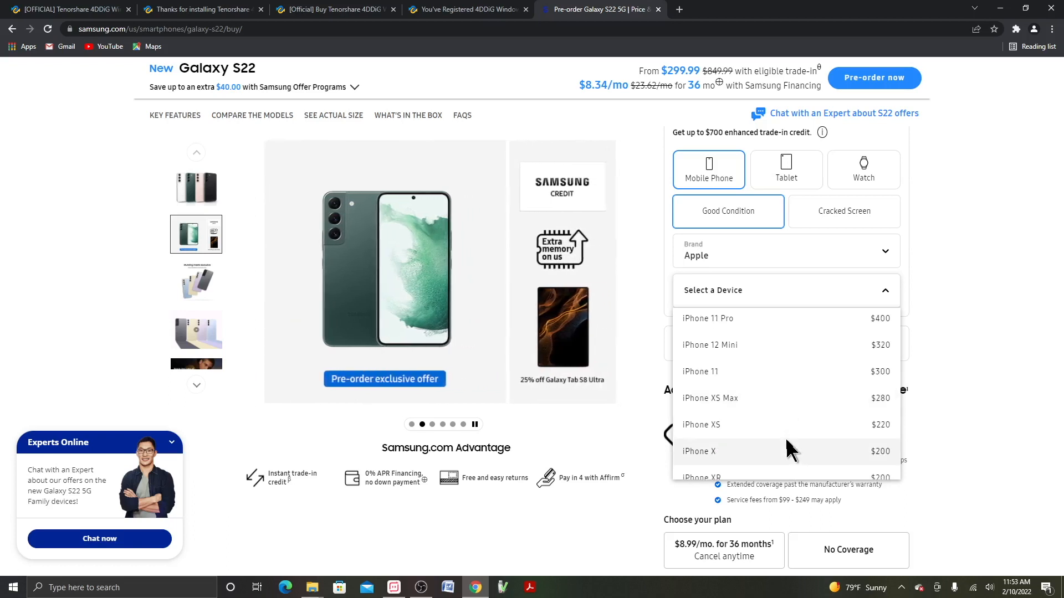
{"action": "scroll", "scroll_direction": "down", "scroll_amount": 3}
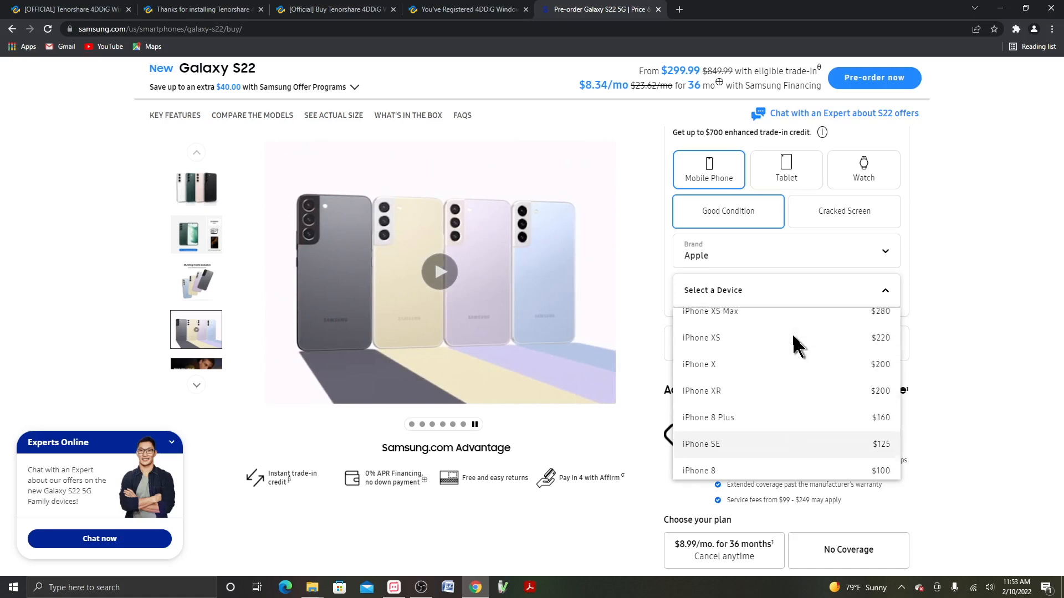
{"action": "left_click", "coordinate": [785, 254]}
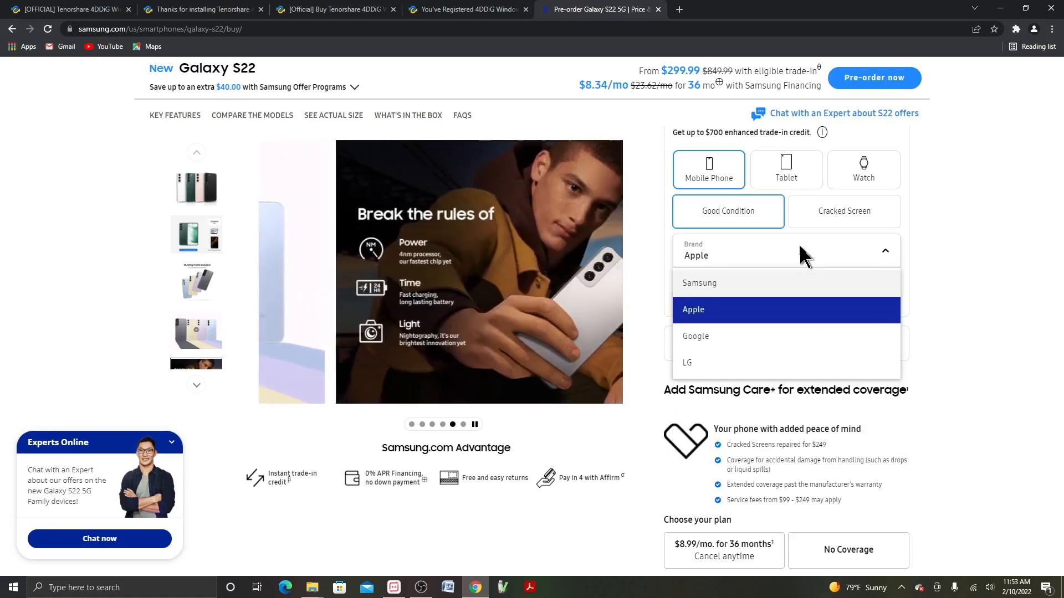
{"action": "left_click", "coordinate": [695, 336]}
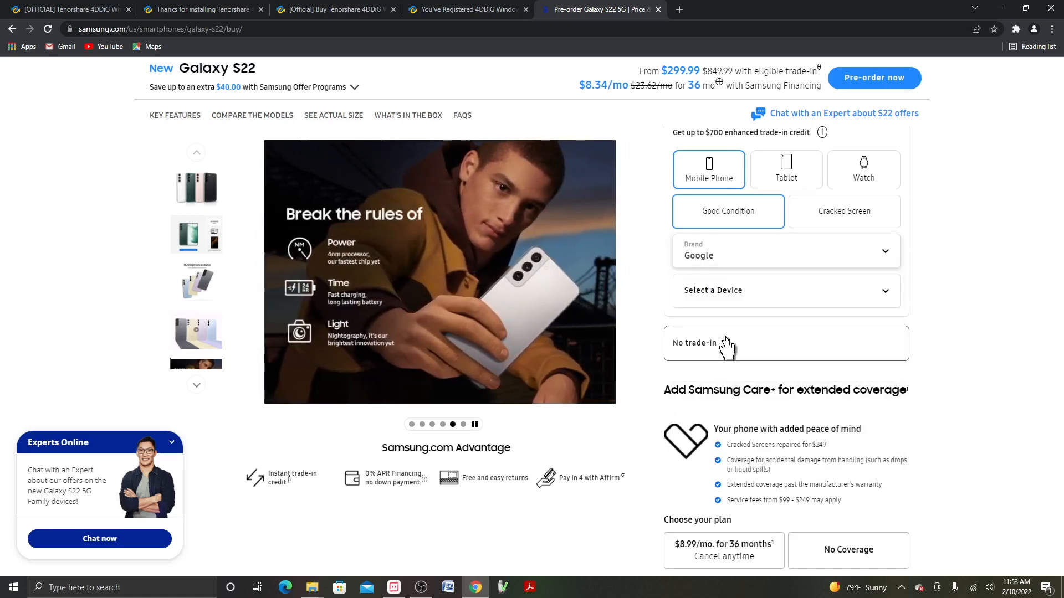
{"action": "left_click", "coordinate": [785, 290]}
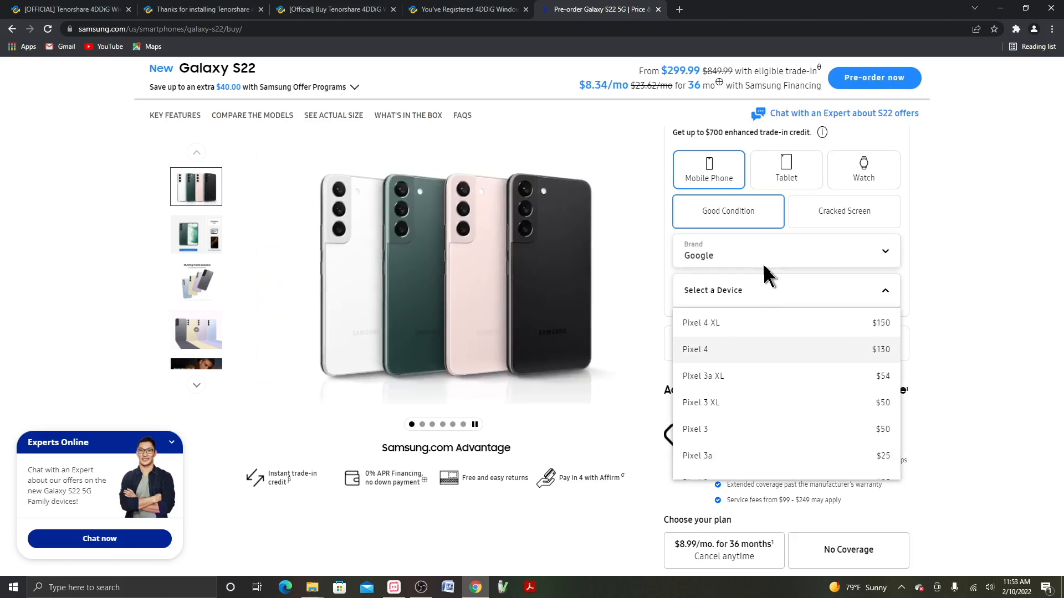
Step: Change the trade-in brand to LG and list its devices
{"action": "left_click", "coordinate": [785, 254]}
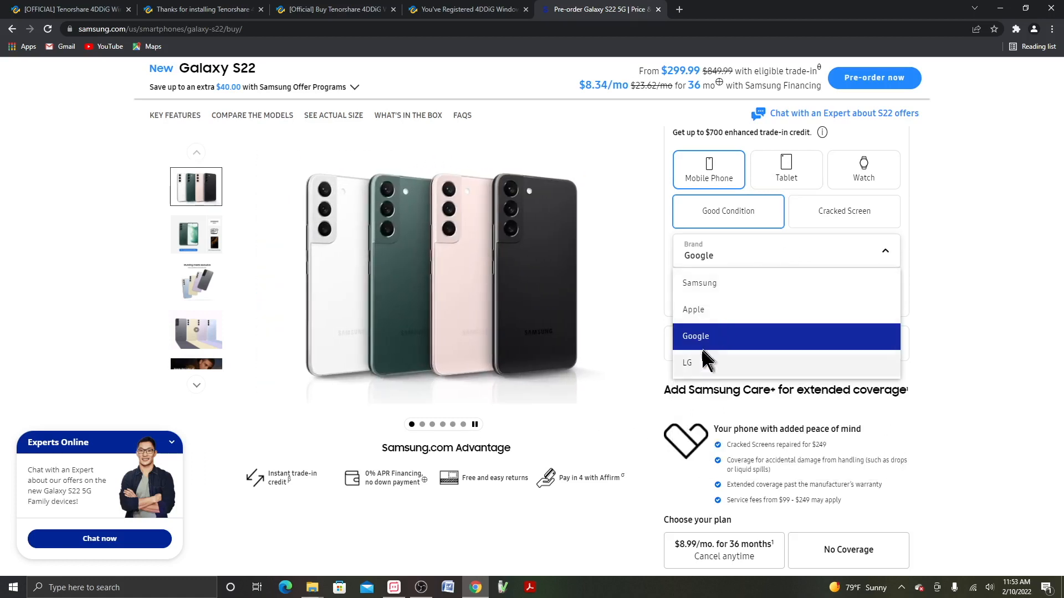
{"action": "left_click", "coordinate": [688, 363]}
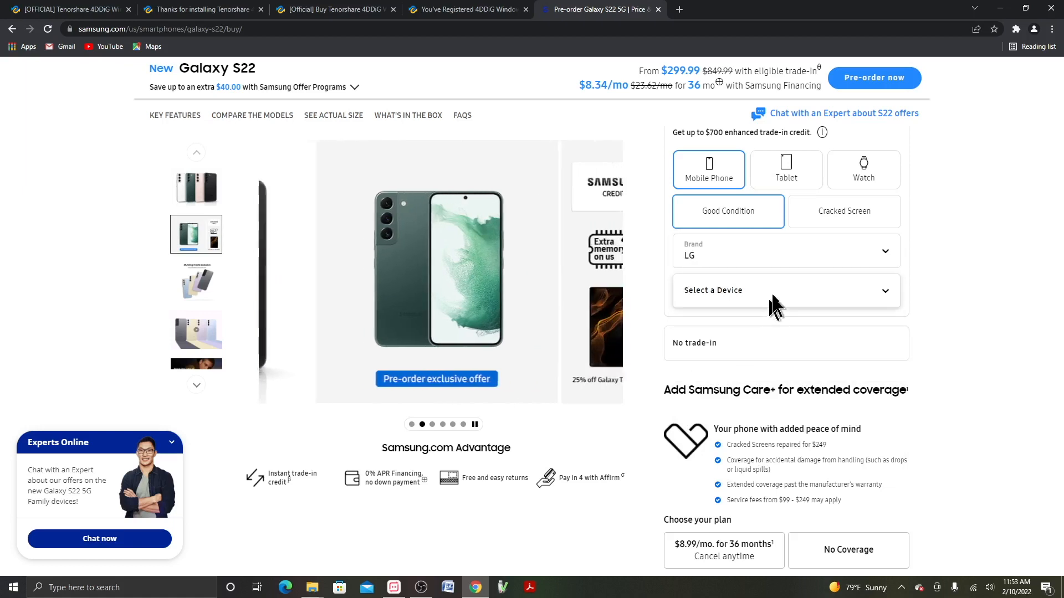
{"action": "left_click", "coordinate": [785, 290]}
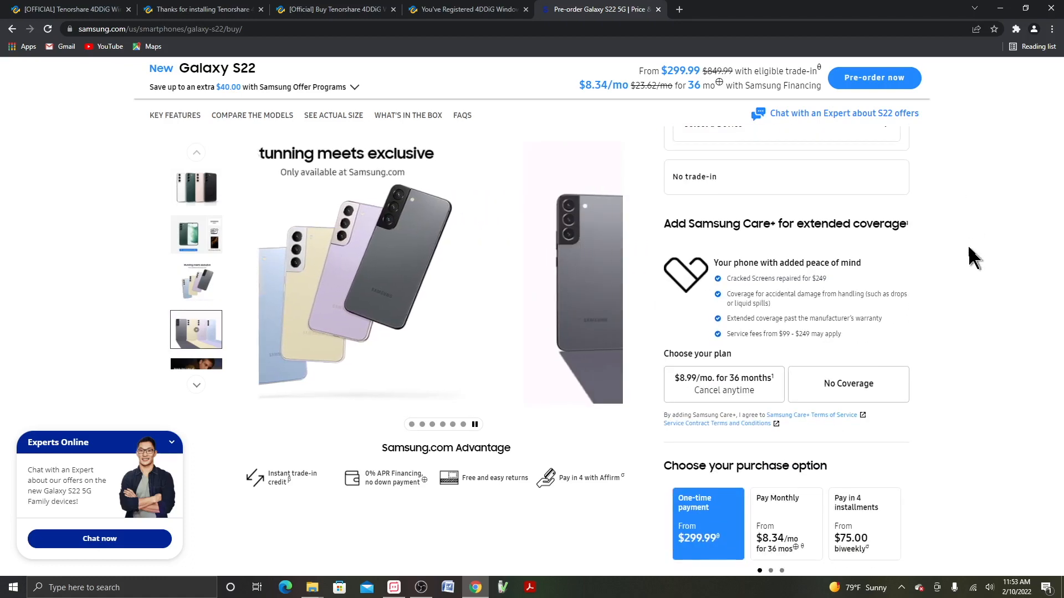
Step: Return to 'Choose your device' and select the Galaxy S22+ at $999.99
{"action": "scroll", "scroll_direction": "down", "scroll_amount": 3}
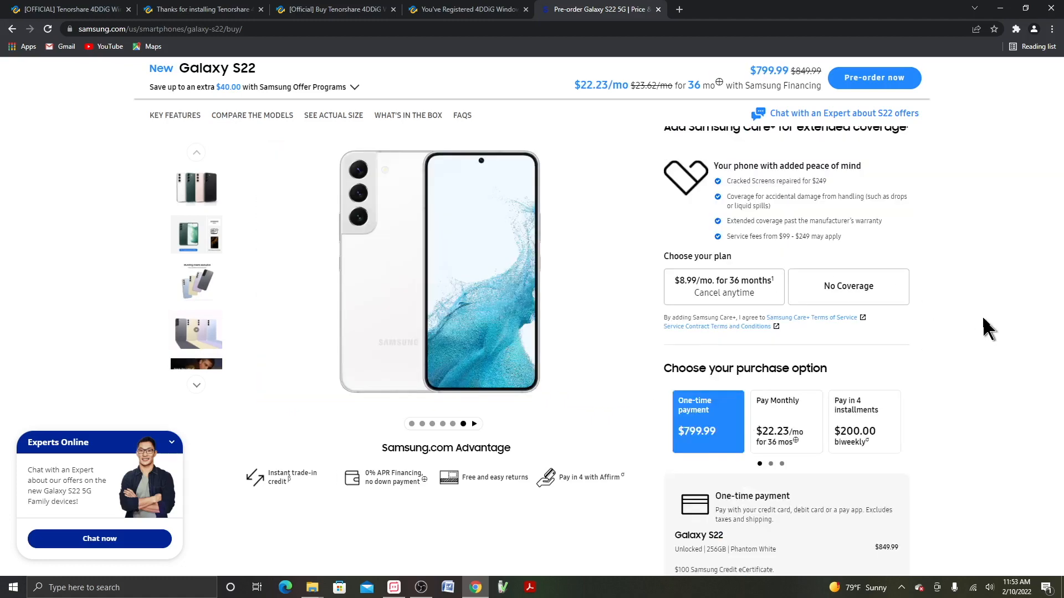
{"action": "scroll", "scroll_direction": "down", "scroll_amount": 3}
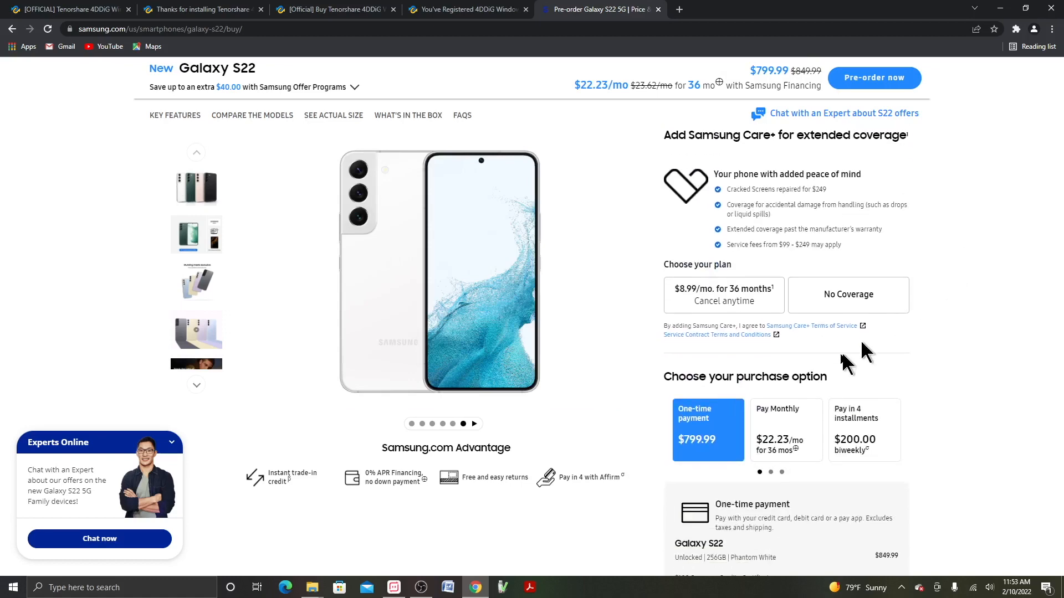
{"action": "scroll", "scroll_direction": "down", "scroll_amount": 3}
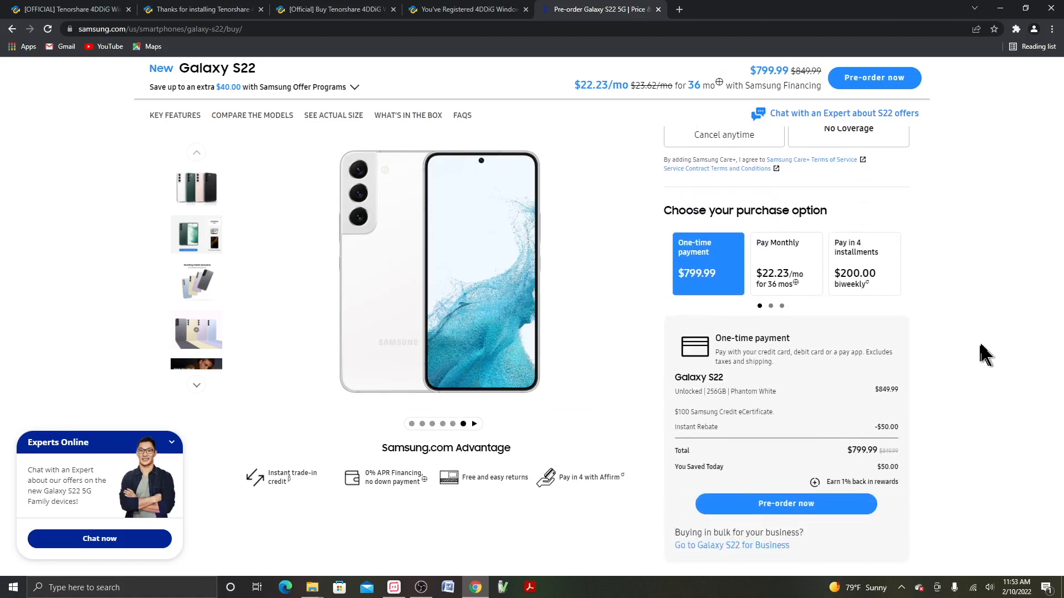
{"action": "scroll", "scroll_direction": "down", "scroll_amount": 3}
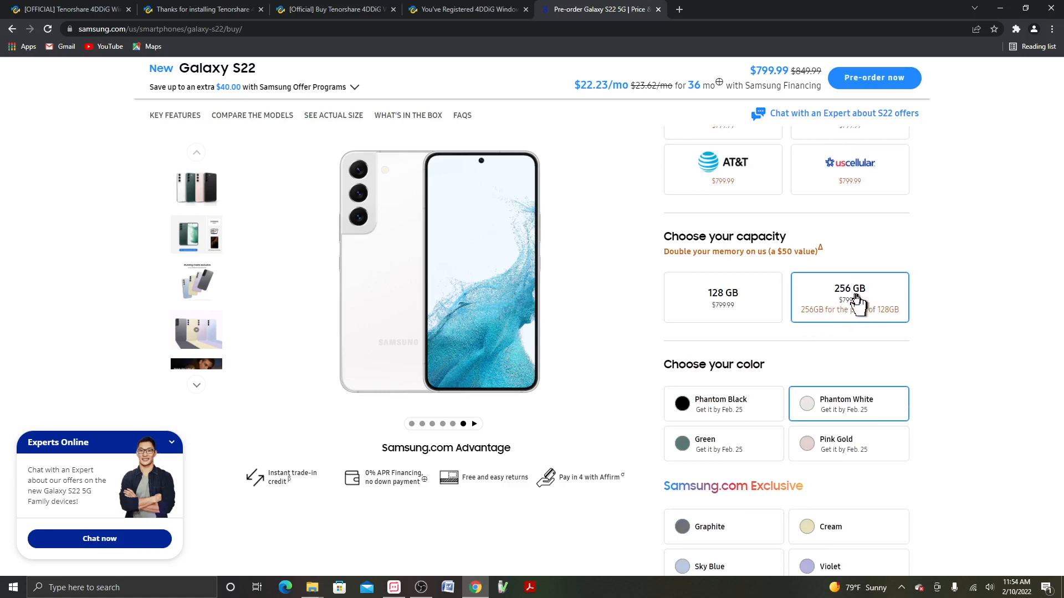
{"action": "mouse_move", "coordinate": [948, 339]}
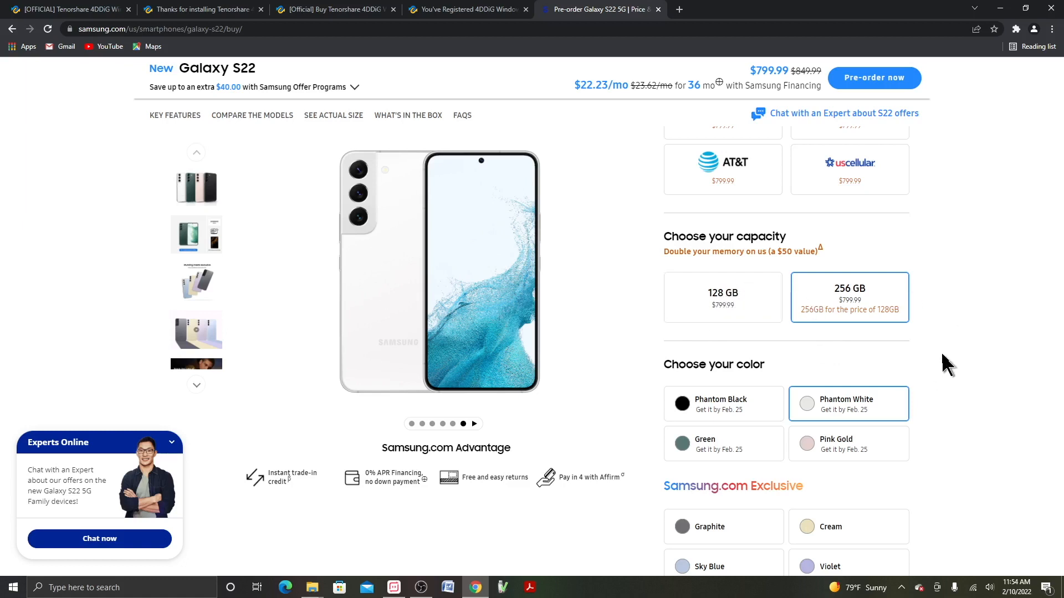
{"action": "mouse_move", "coordinate": [957, 349]}
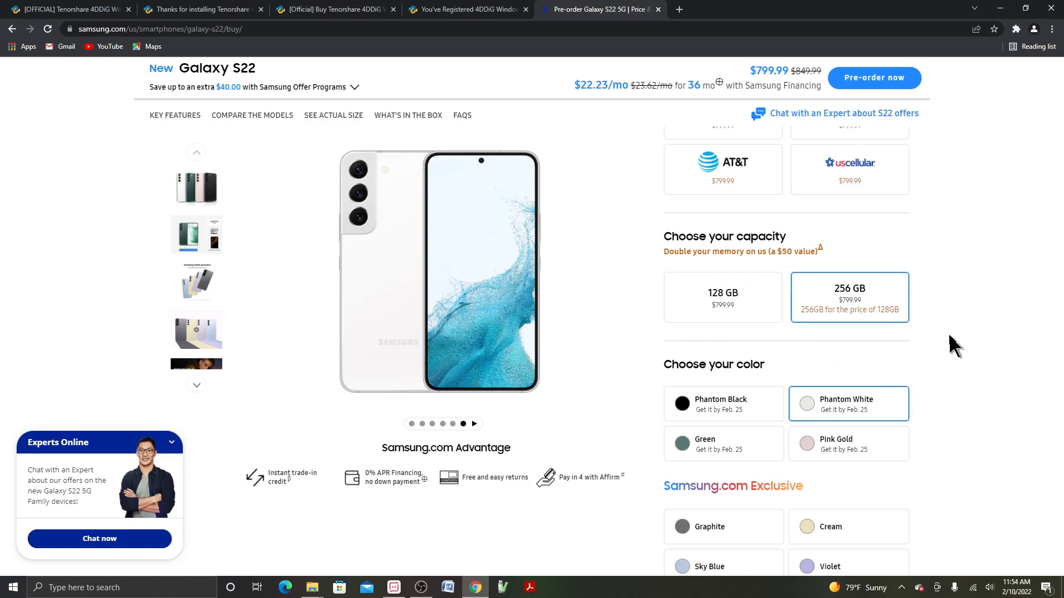
{"action": "scroll", "scroll_direction": "down", "scroll_amount": 3}
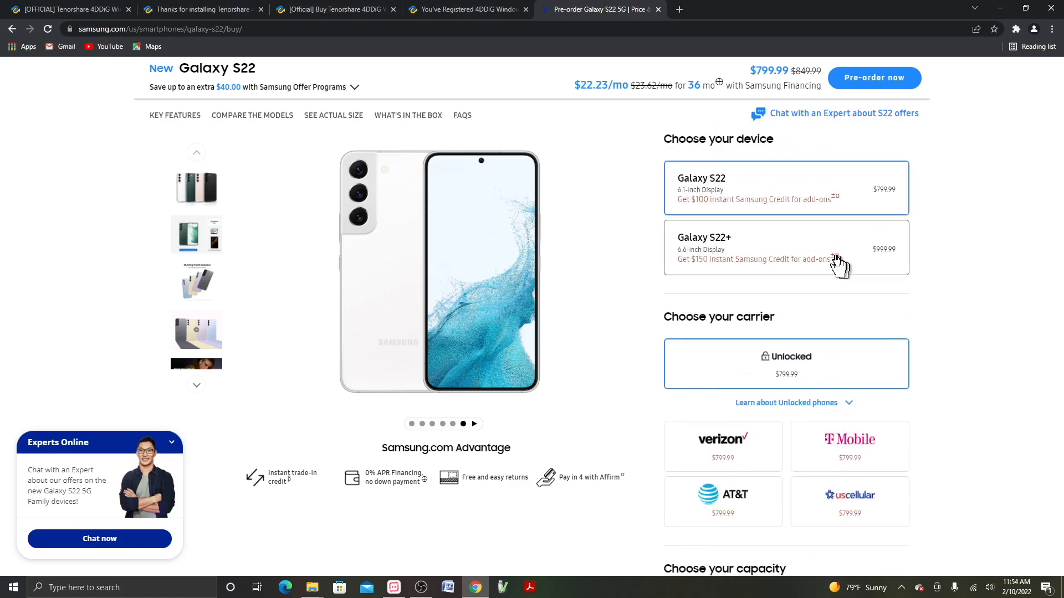
{"action": "left_click", "coordinate": [786, 248]}
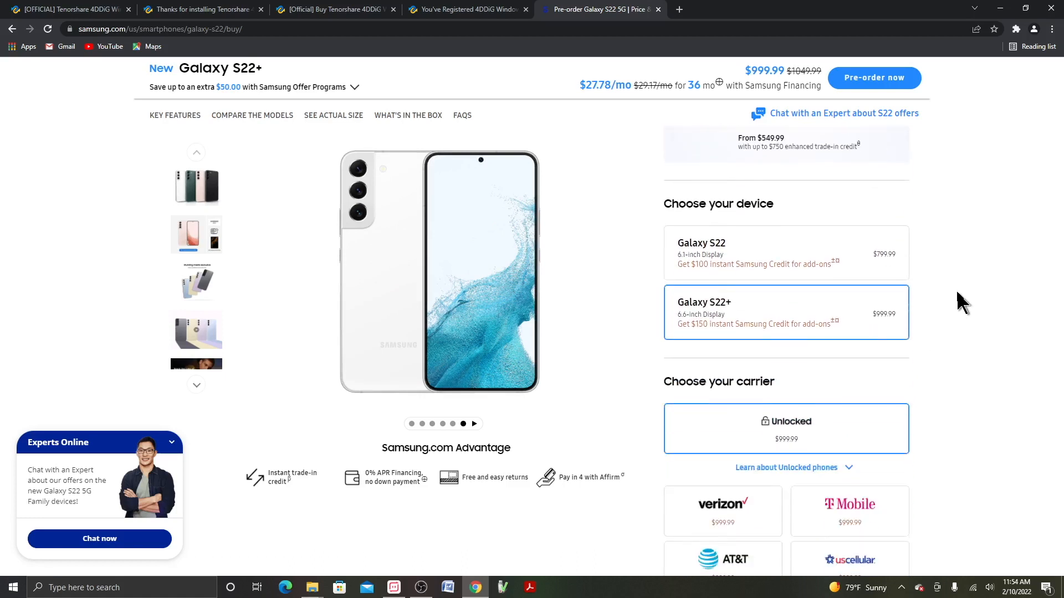
{"action": "scroll", "scroll_direction": "down", "scroll_amount": 3}
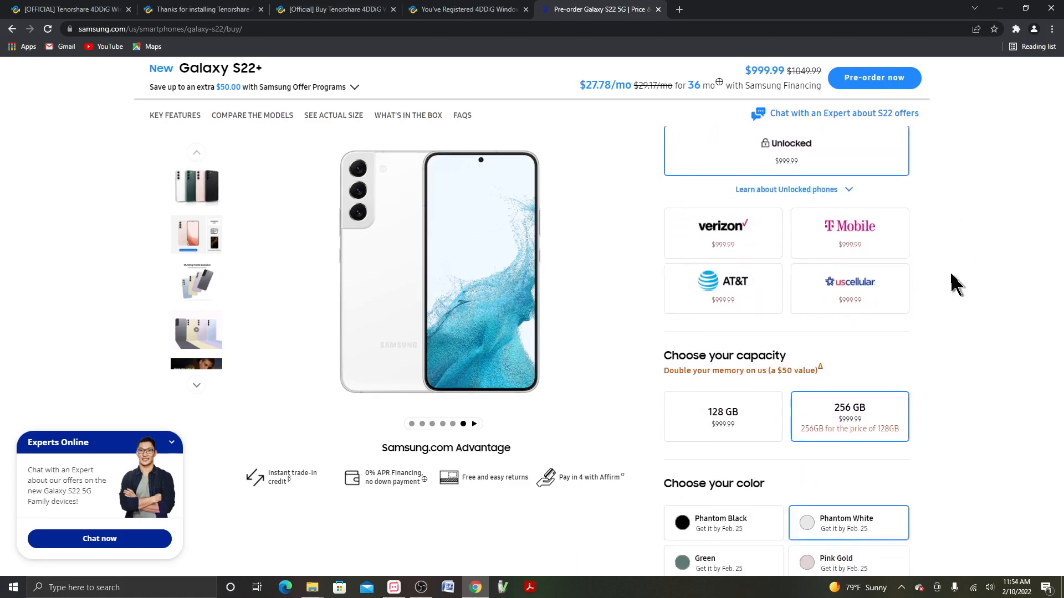
{"action": "scroll", "scroll_direction": "down", "scroll_amount": 3}
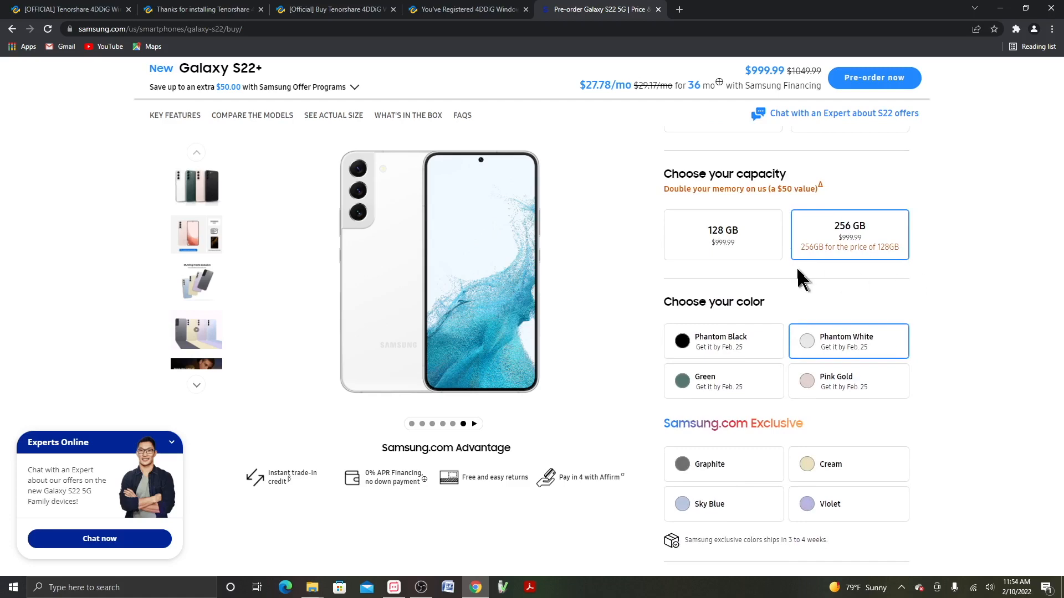
{"action": "scroll", "scroll_direction": "down", "scroll_amount": 3}
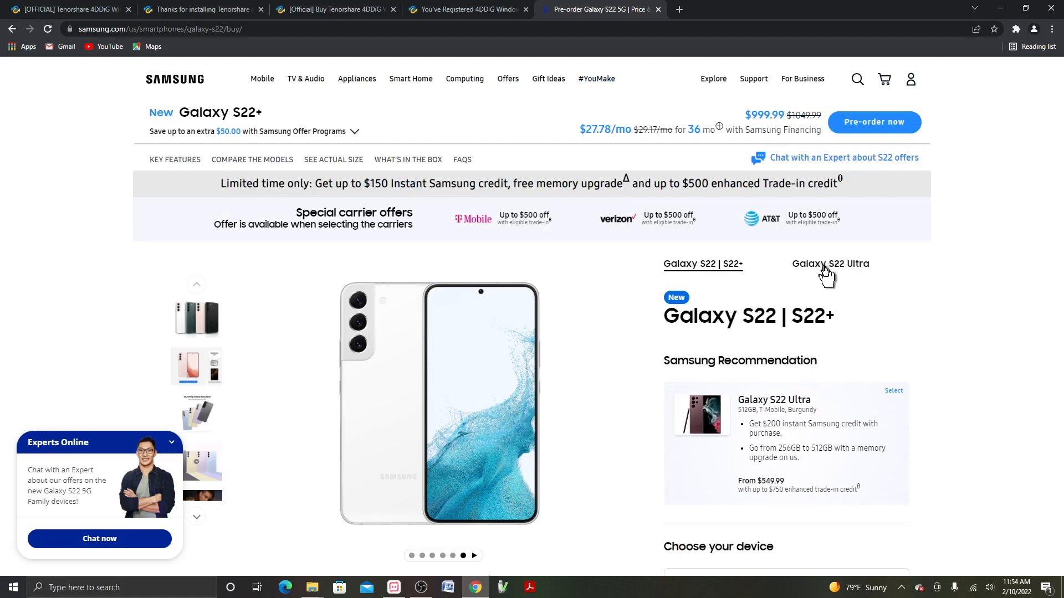
Step: Switch to the Galaxy S22 Ultra and view its 256 GB Burgundy options at $1199.99
{"action": "left_click", "coordinate": [830, 264]}
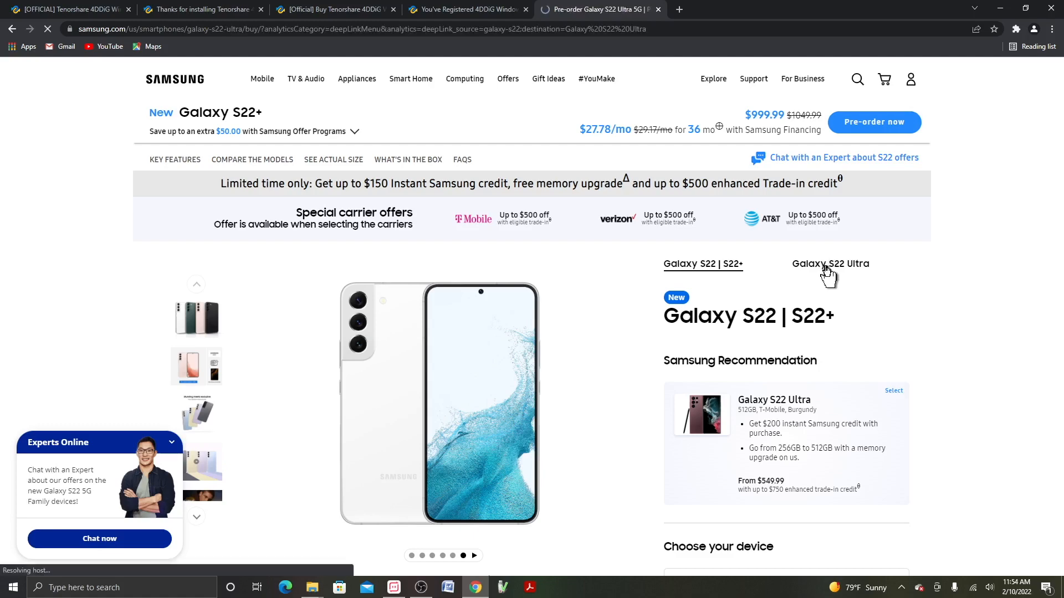
{"action": "left_click", "coordinate": [830, 263]}
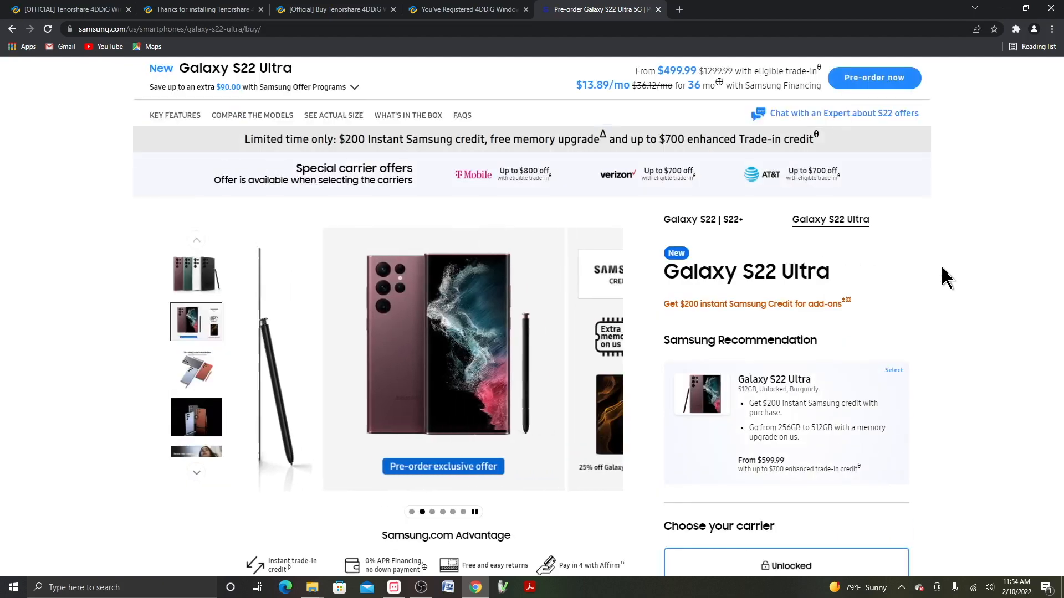
{"action": "scroll", "scroll_direction": "down", "scroll_amount": 3}
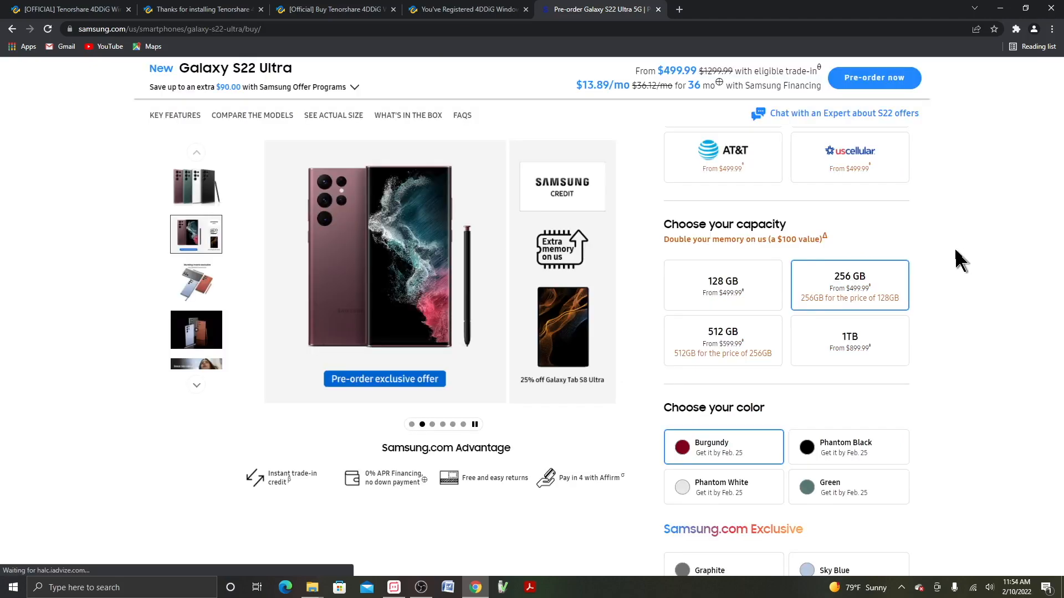
{"action": "scroll", "scroll_direction": "down", "scroll_amount": 3}
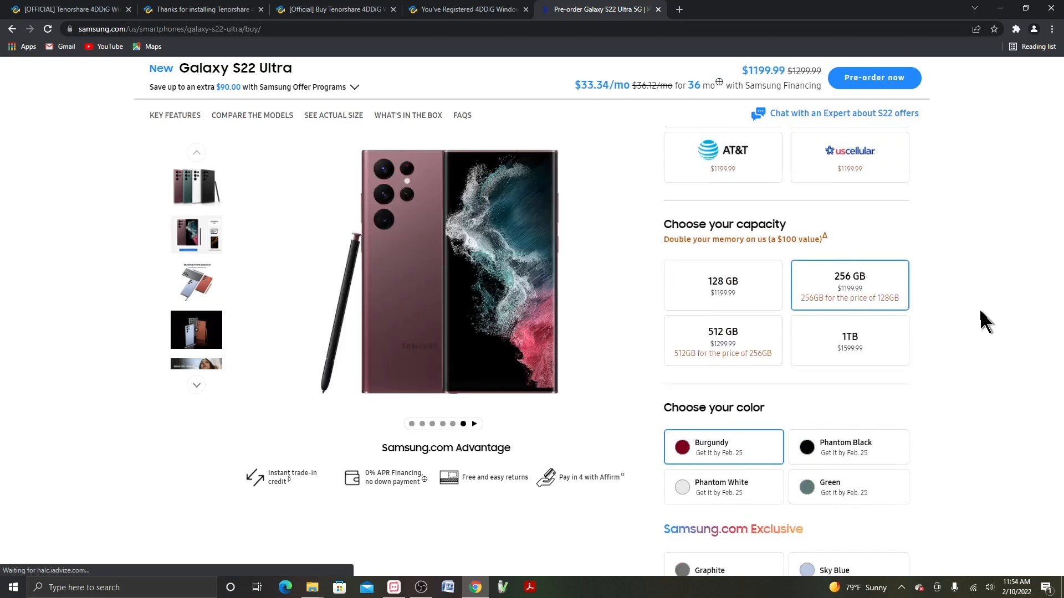
{"action": "scroll", "scroll_direction": "down", "scroll_amount": 3}
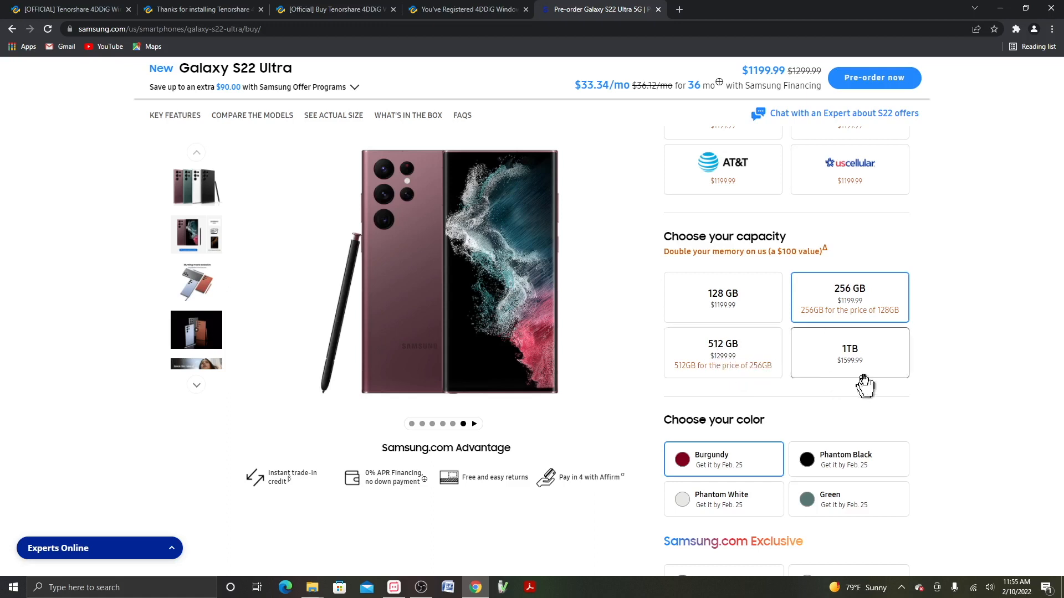
{"action": "mouse_move", "coordinate": [841, 371]}
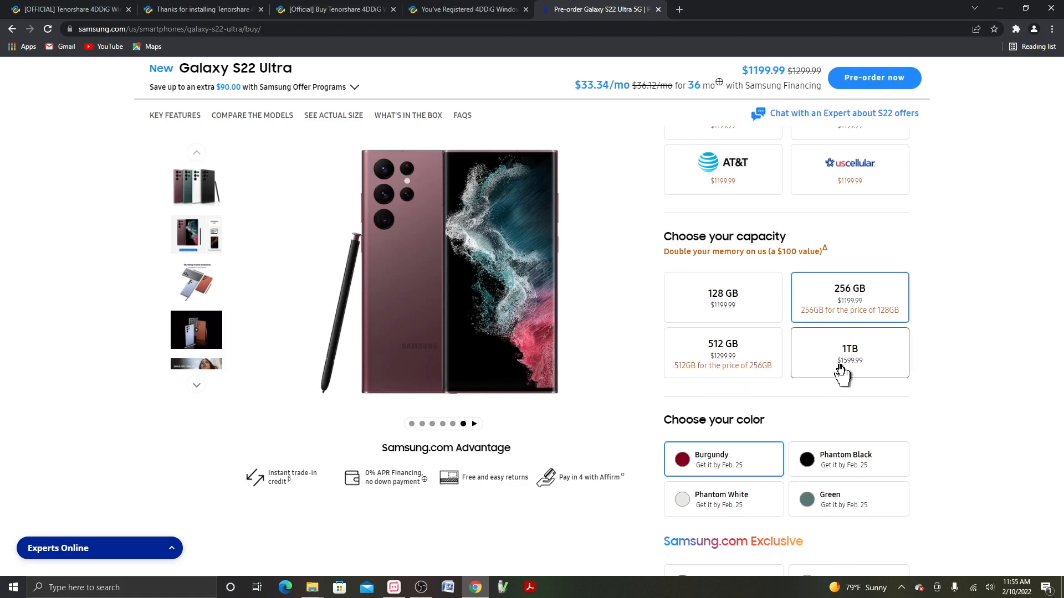
{"action": "mouse_move", "coordinate": [857, 378]}
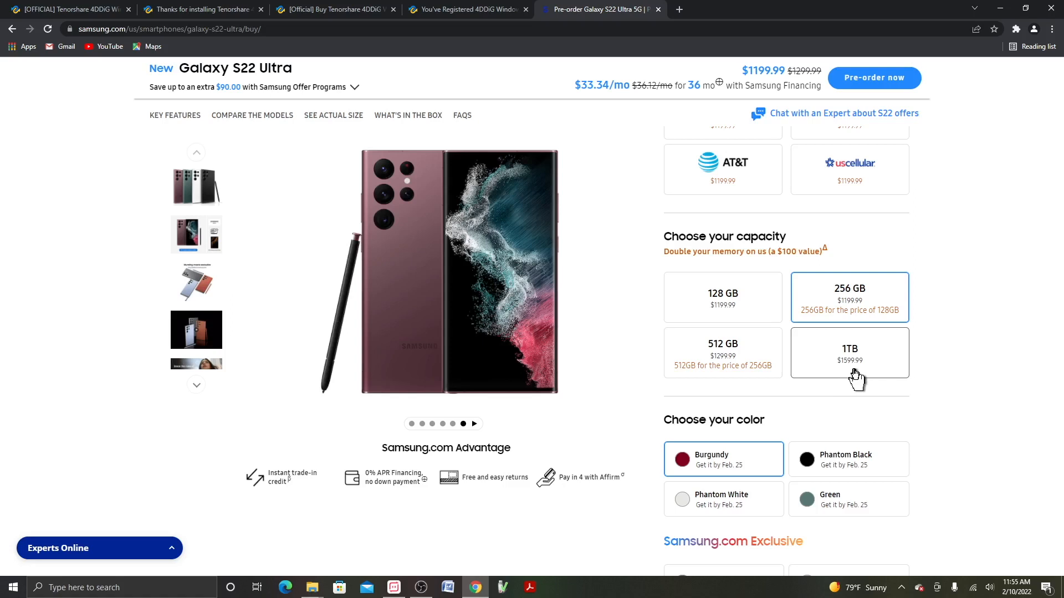
{"action": "mouse_move", "coordinate": [865, 382]}
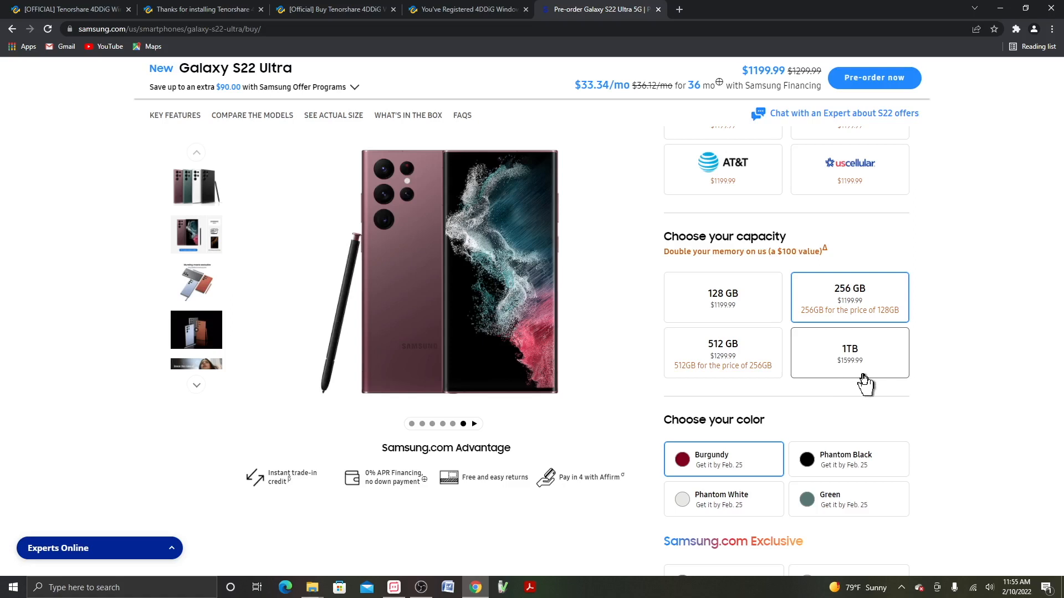
{"action": "left_click", "coordinate": [722, 353]}
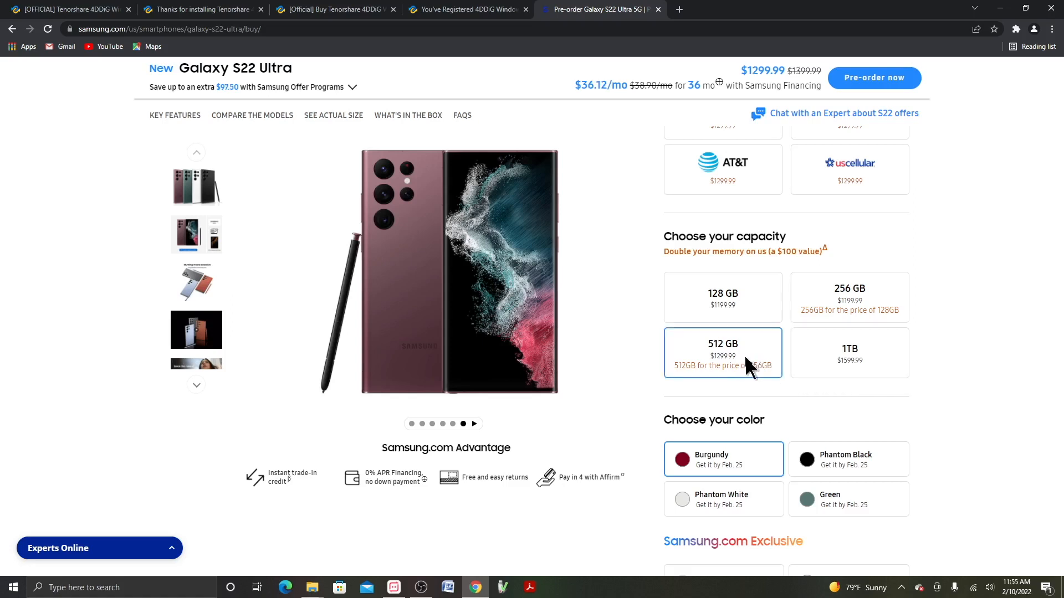
{"action": "scroll", "scroll_direction": "down", "scroll_amount": 3}
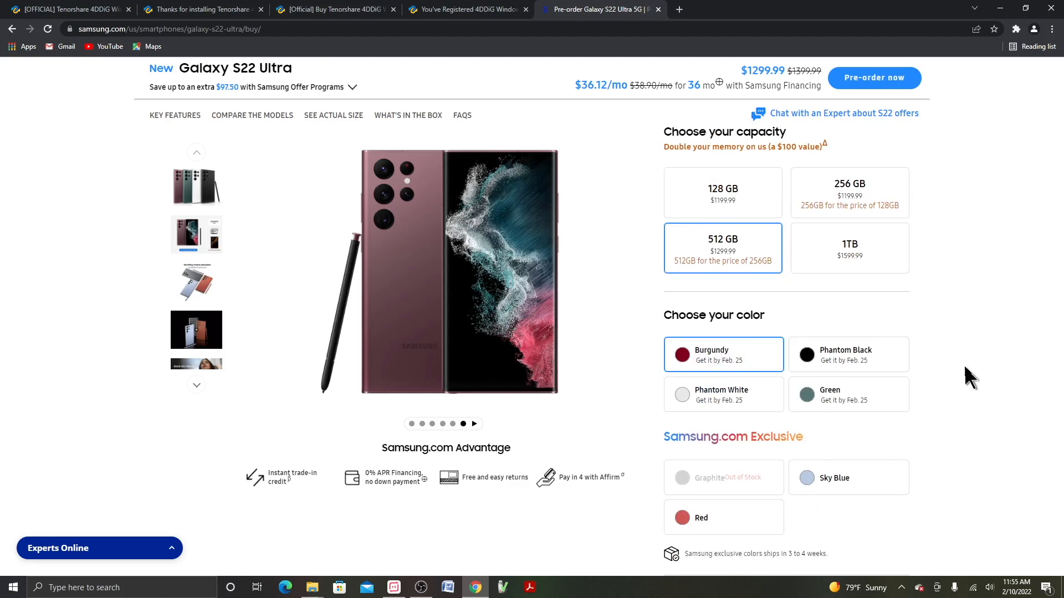
{"action": "left_click", "coordinate": [849, 354]}
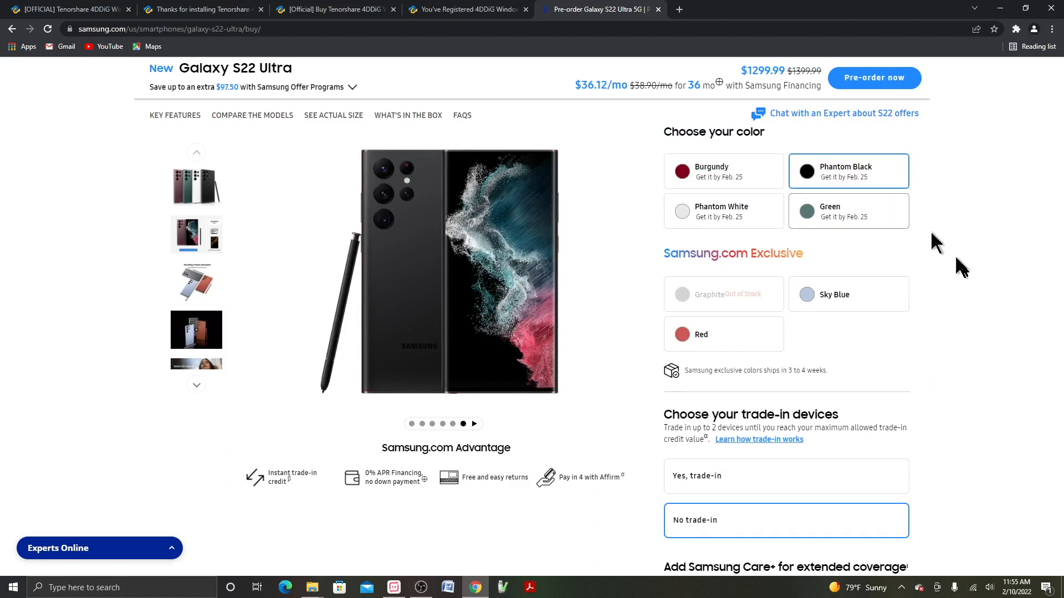
{"action": "mouse_move", "coordinate": [977, 285]}
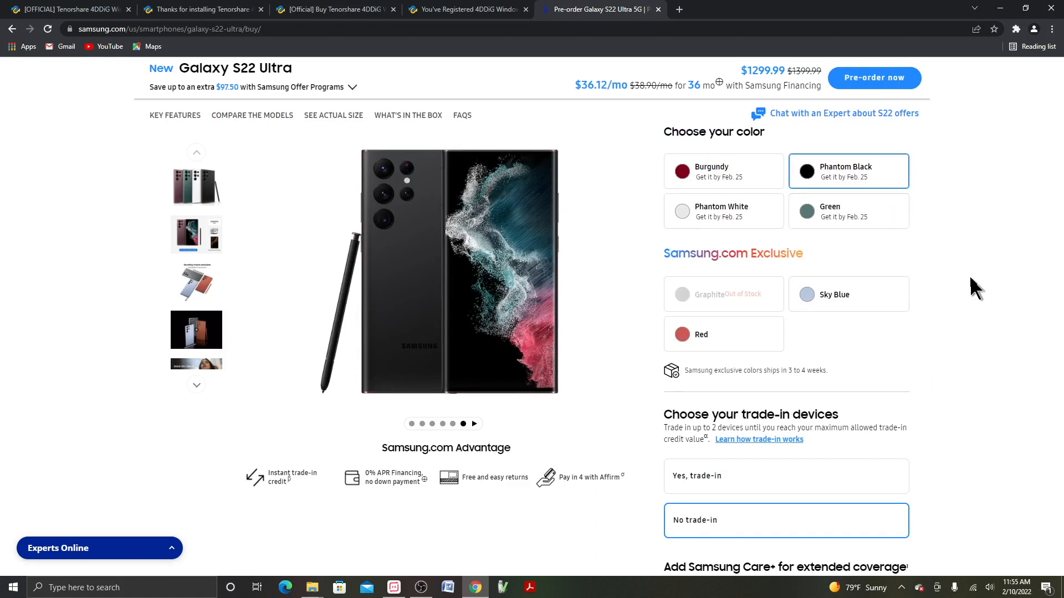
{"action": "mouse_move", "coordinate": [983, 290]}
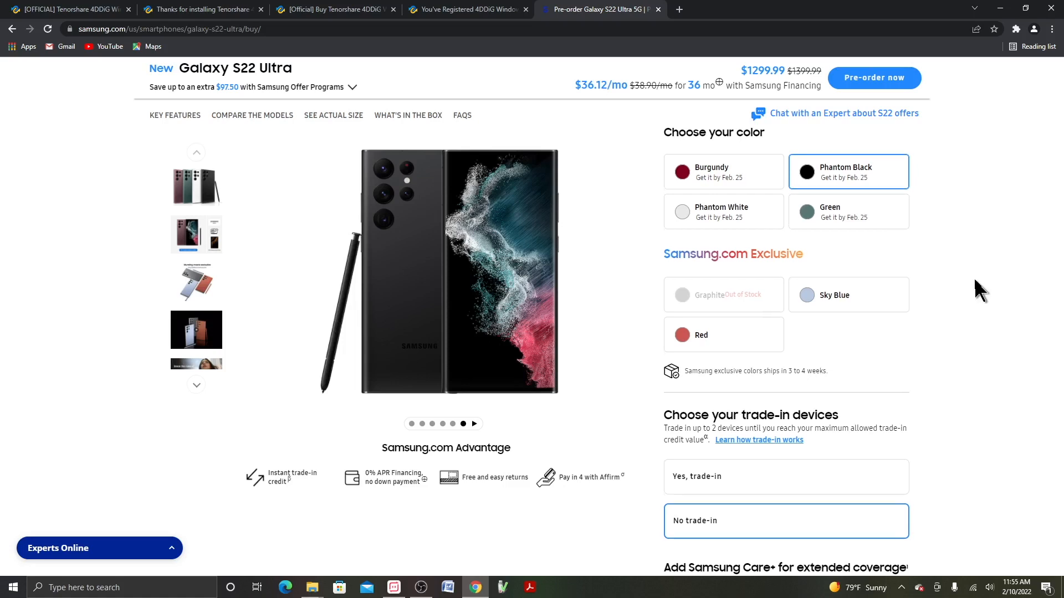
{"action": "scroll", "scroll_direction": "down", "scroll_amount": 3}
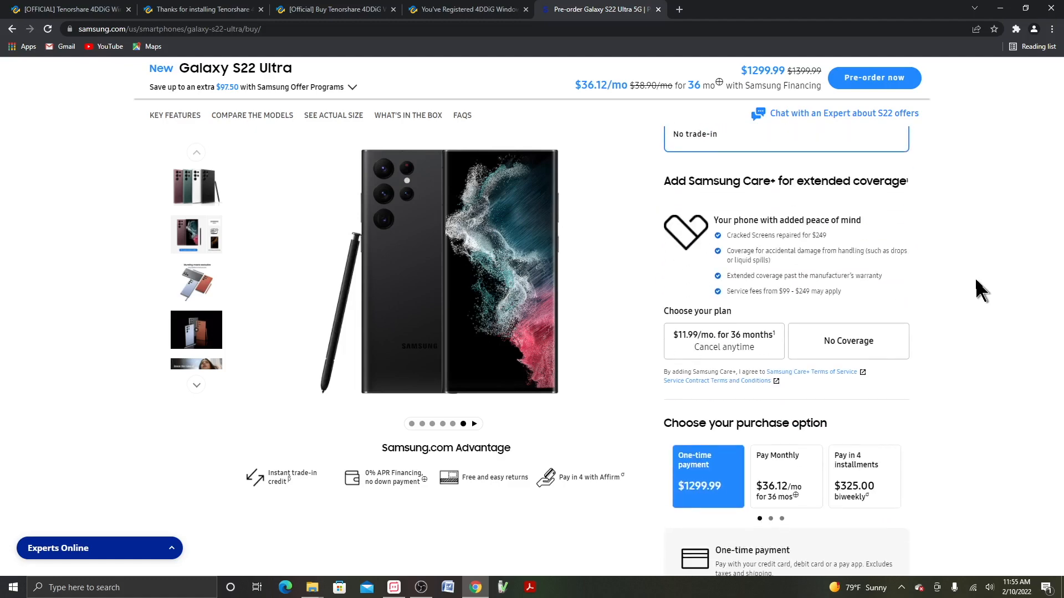
{"action": "scroll", "scroll_direction": "down", "scroll_amount": 3}
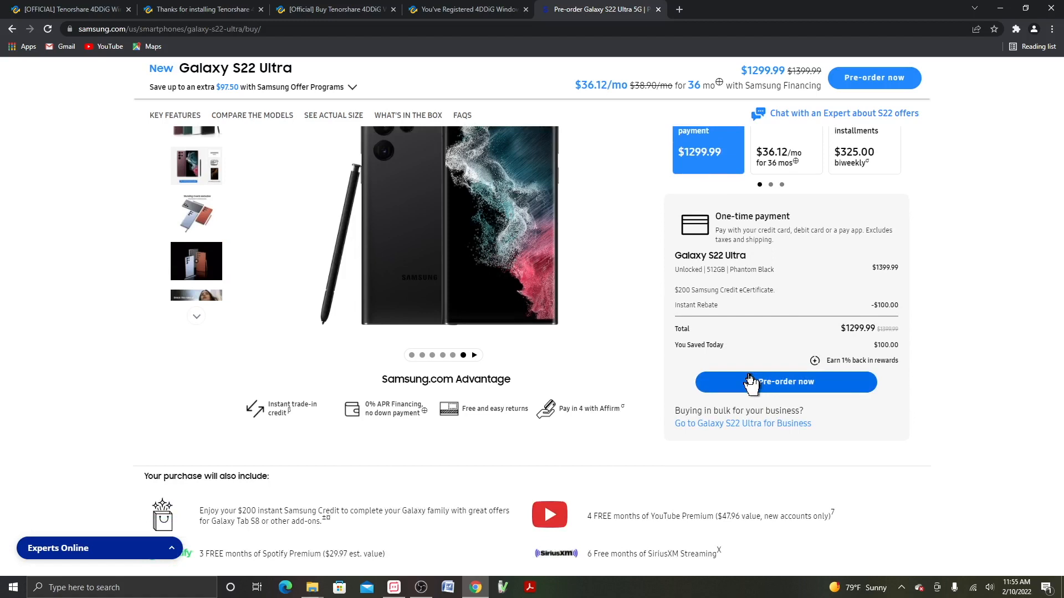
Step: Start the pre-order and add the 45W Power Adapter, S-View Flip Cover and Galaxy Buds Pro
{"action": "left_click", "coordinate": [785, 382]}
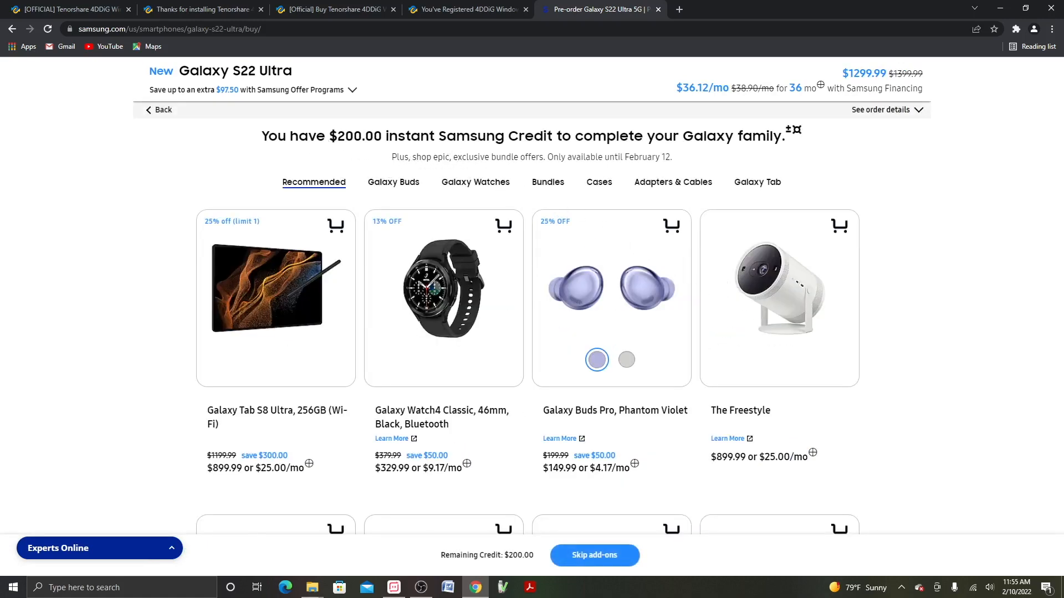
{"action": "mouse_move", "coordinate": [576, 214]}
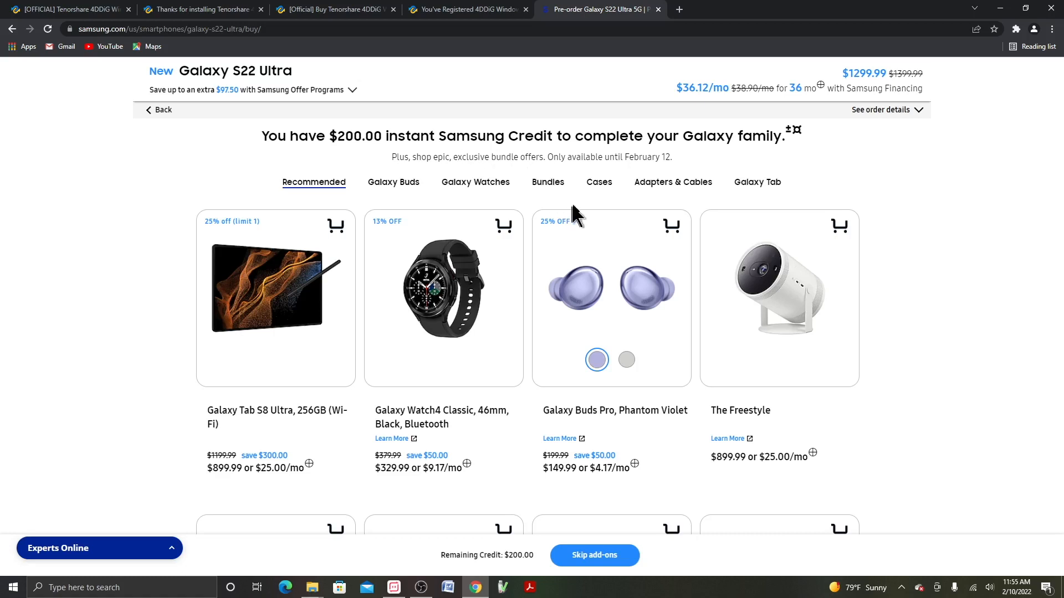
{"action": "mouse_move", "coordinate": [627, 375]}
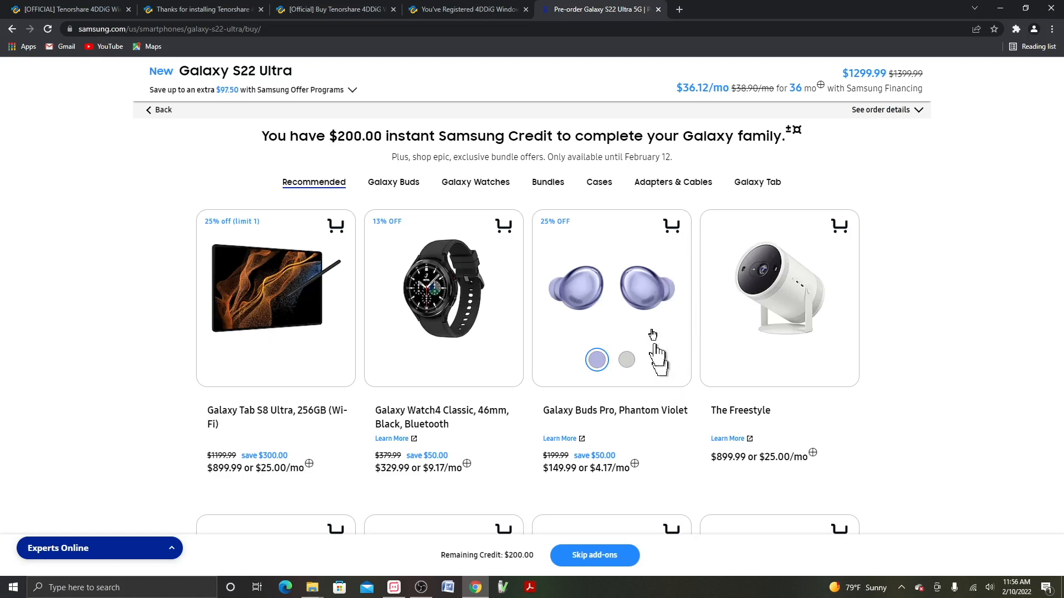
{"action": "mouse_move", "coordinate": [665, 339]}
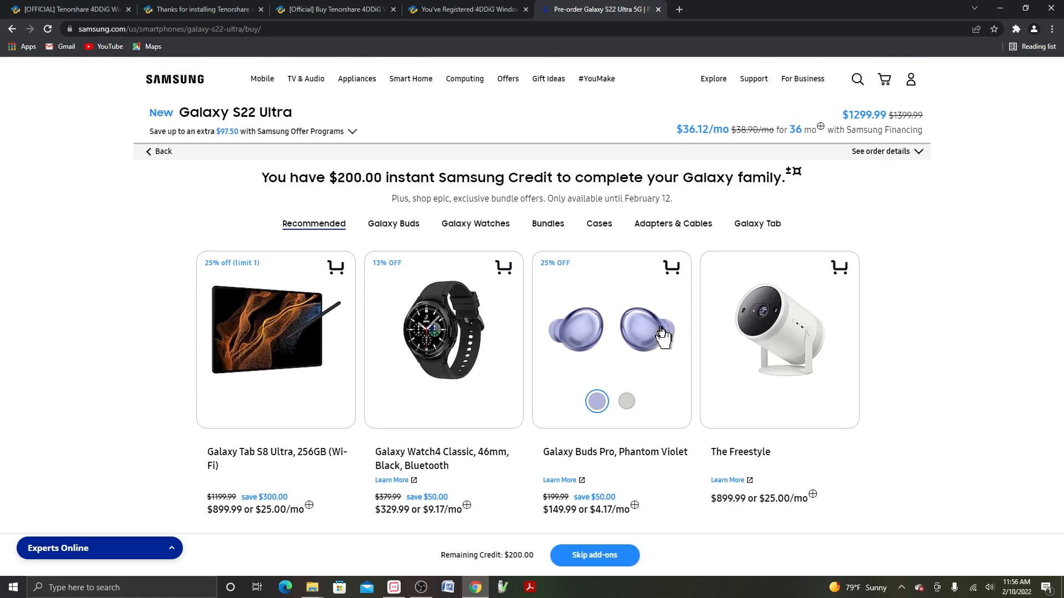
{"action": "scroll", "scroll_direction": "down", "scroll_amount": 3}
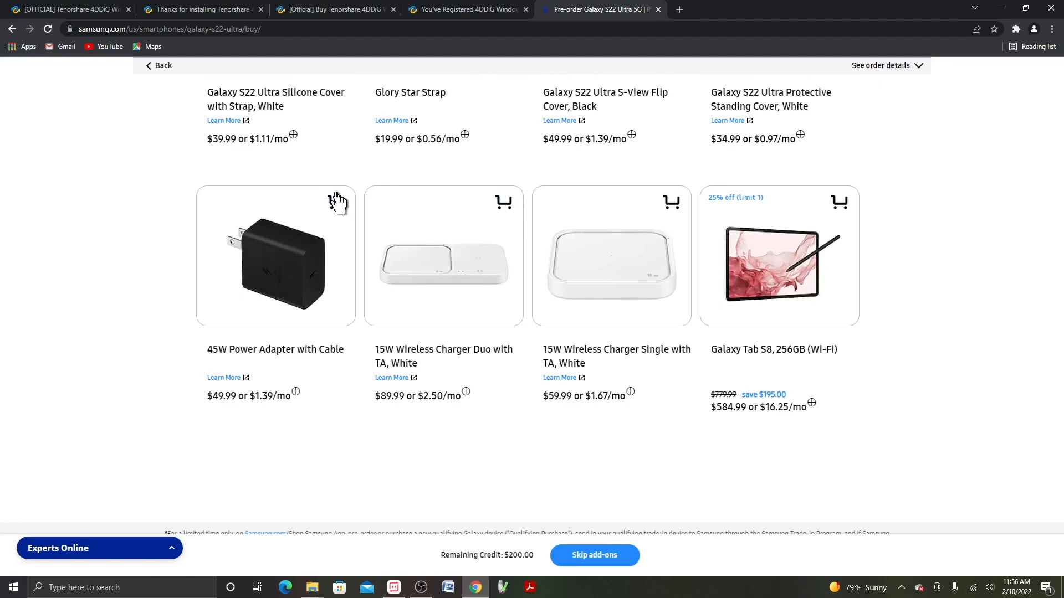
{"action": "left_click", "coordinate": [336, 202]}
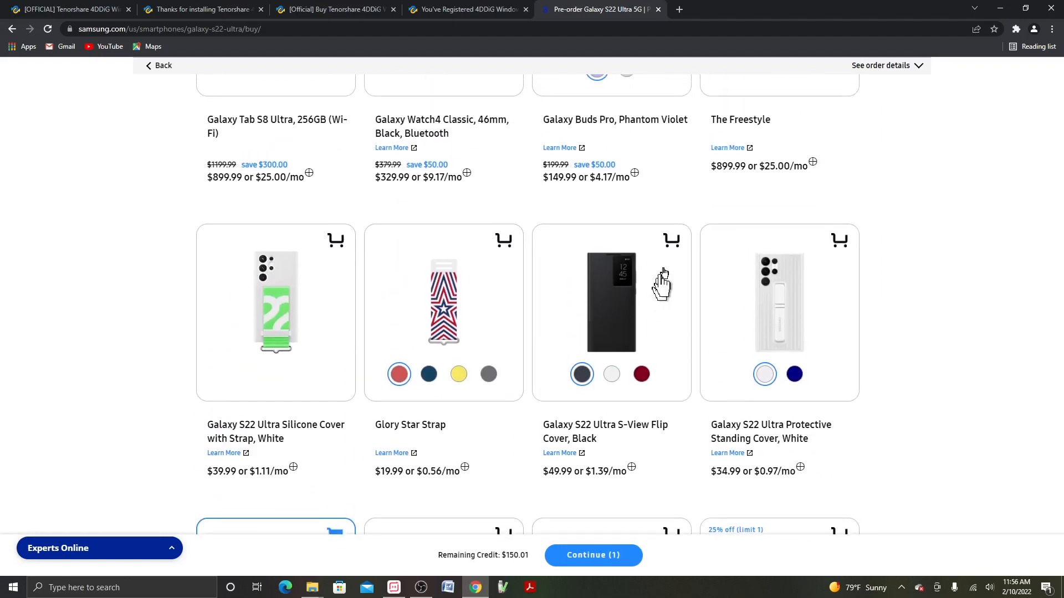
{"action": "left_click", "coordinate": [671, 241]}
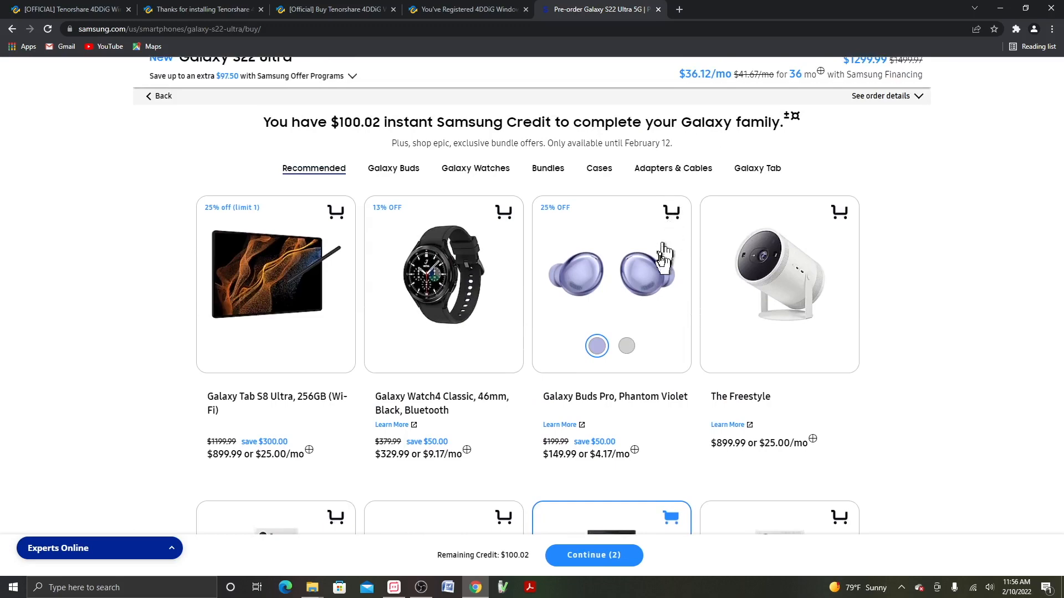
{"action": "left_click", "coordinate": [625, 346]}
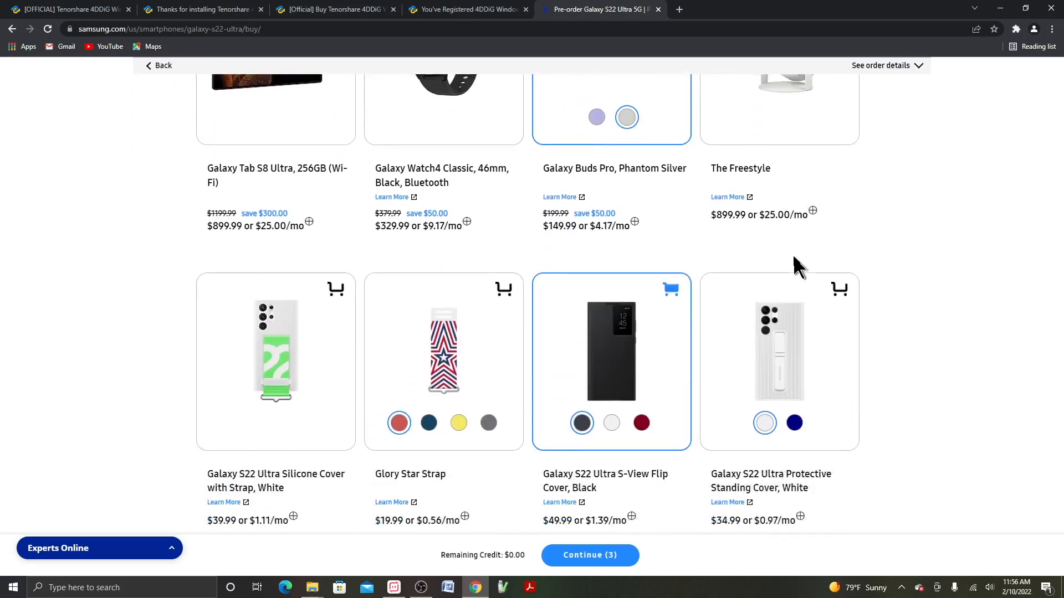
{"action": "scroll", "scroll_direction": "down", "scroll_amount": 3}
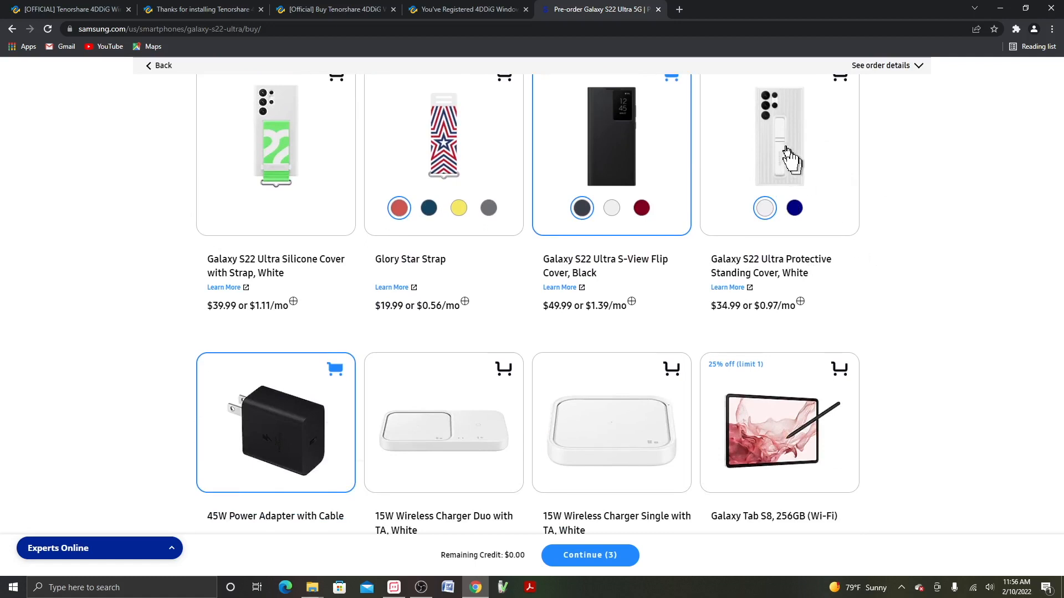
{"action": "mouse_move", "coordinate": [922, 397]}
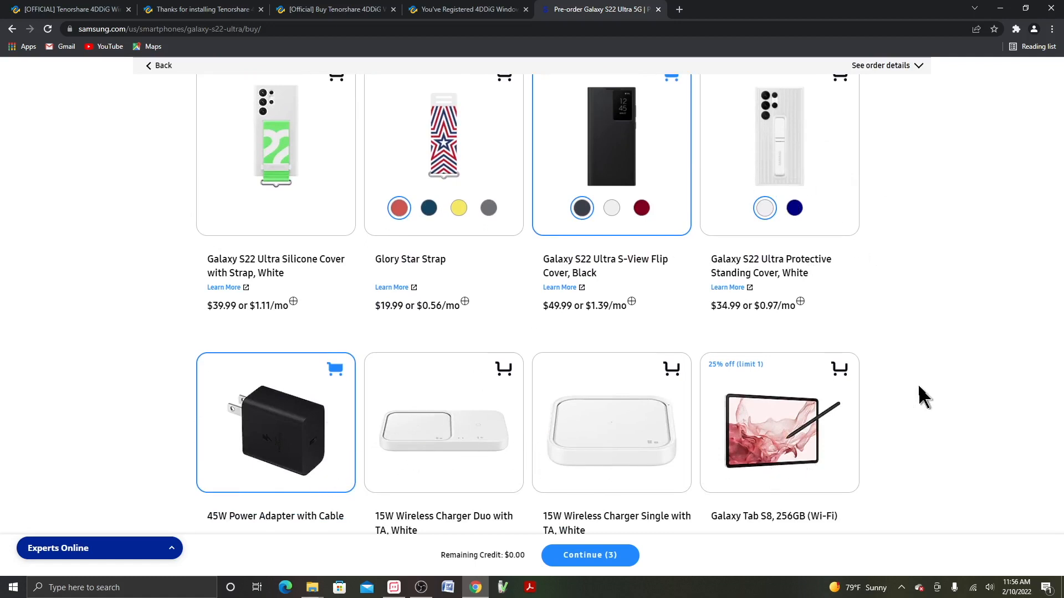
{"action": "scroll", "scroll_direction": "down", "scroll_amount": 3}
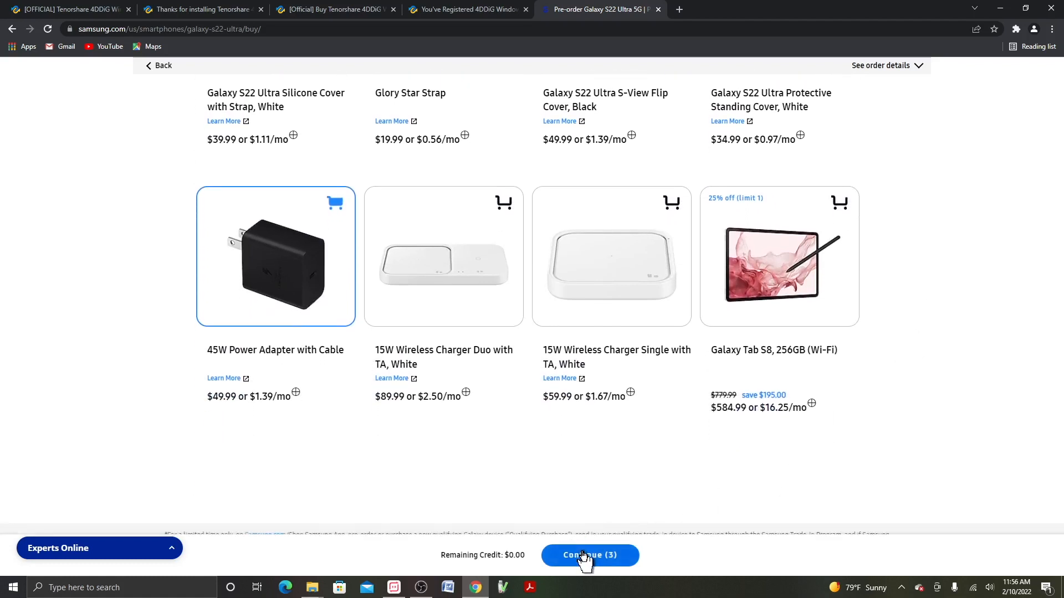
Step: Continue with the three add-ons and review the $1,349.96 checkout order summary
{"action": "left_click", "coordinate": [590, 555]}
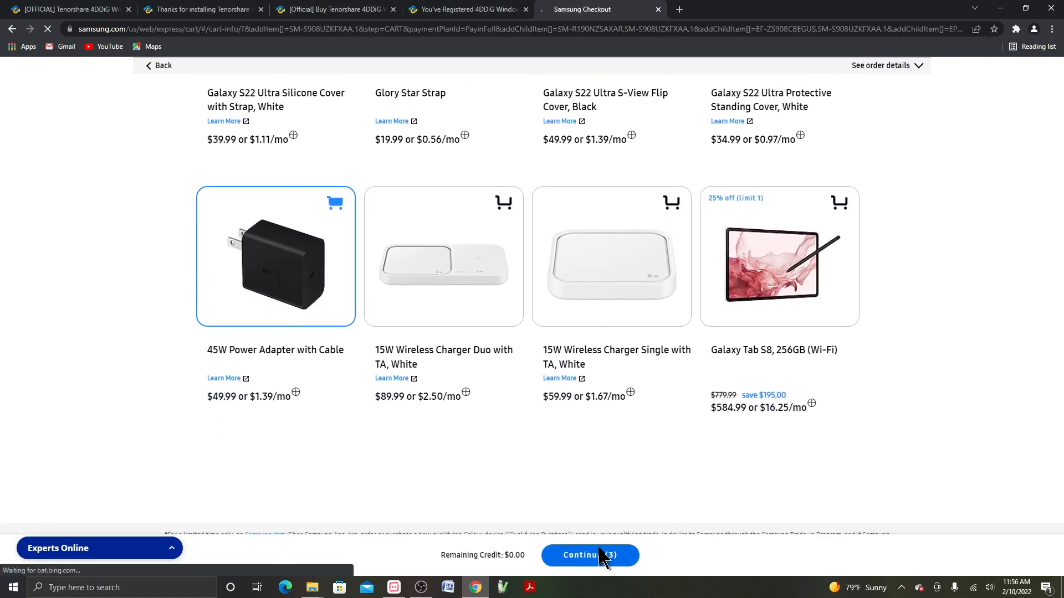
{"action": "left_click", "coordinate": [590, 555]}
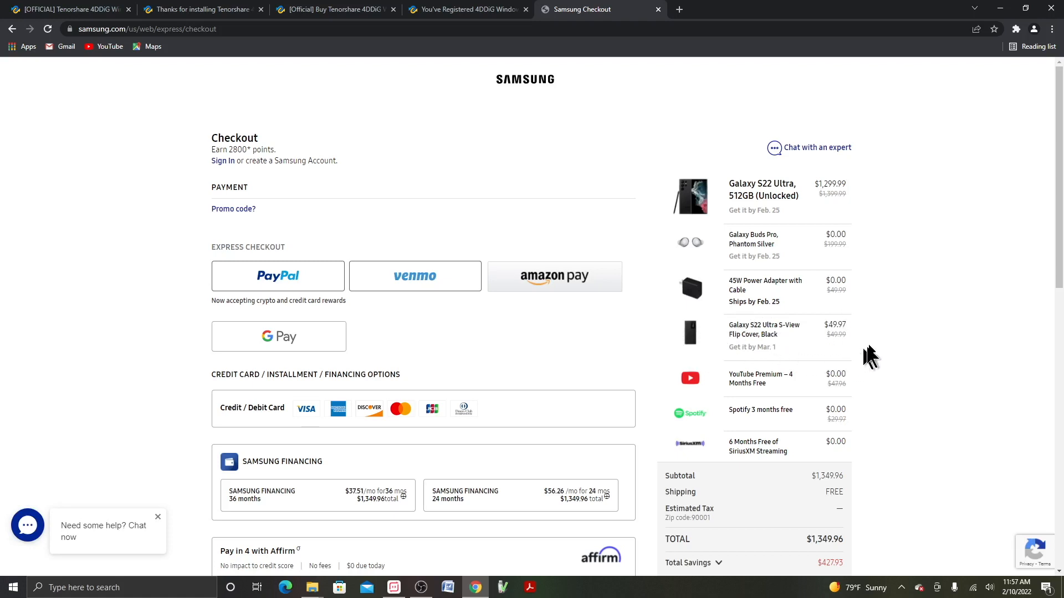
{"action": "mouse_move", "coordinate": [794, 342]}
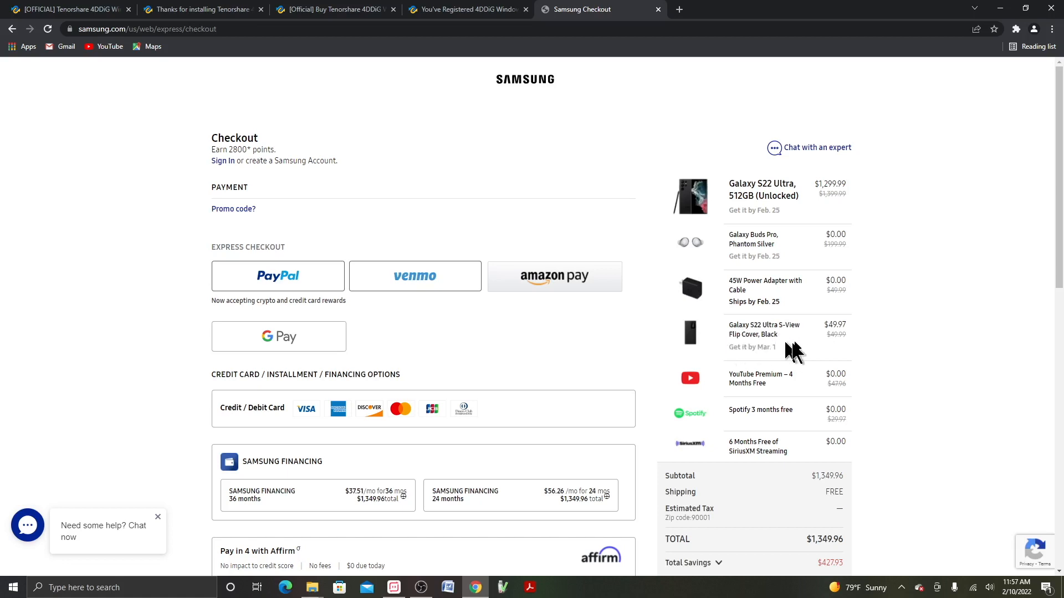
{"action": "mouse_move", "coordinate": [853, 348]}
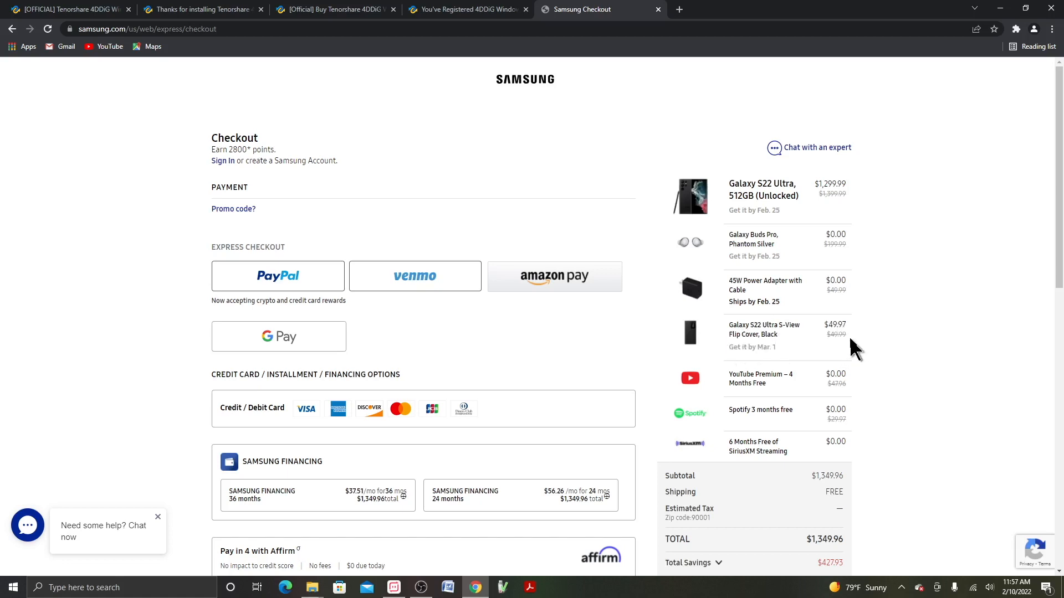
{"action": "mouse_move", "coordinate": [865, 312]}
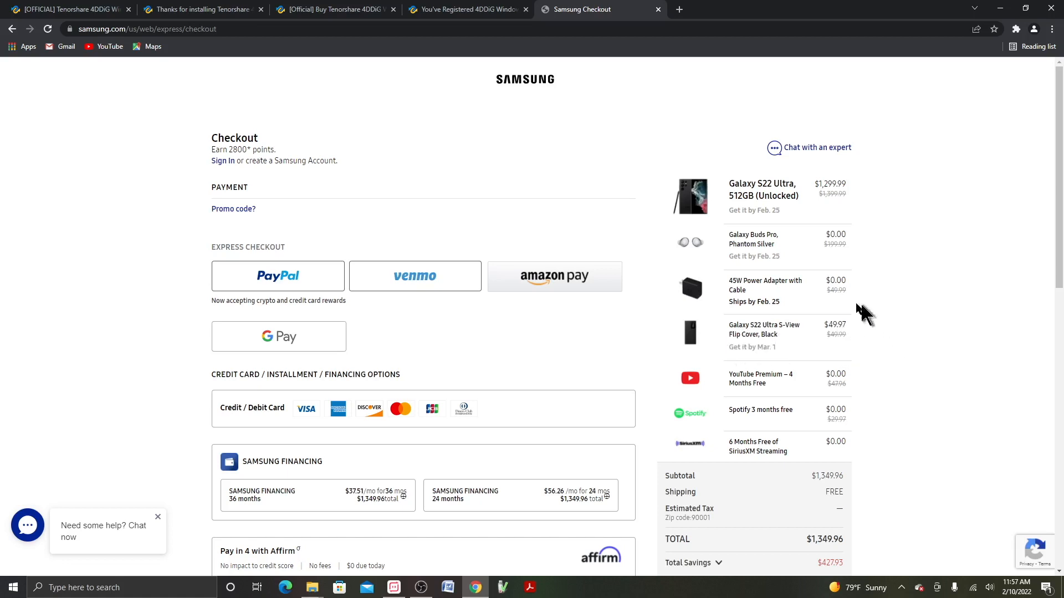
{"action": "mouse_move", "coordinate": [871, 339]}
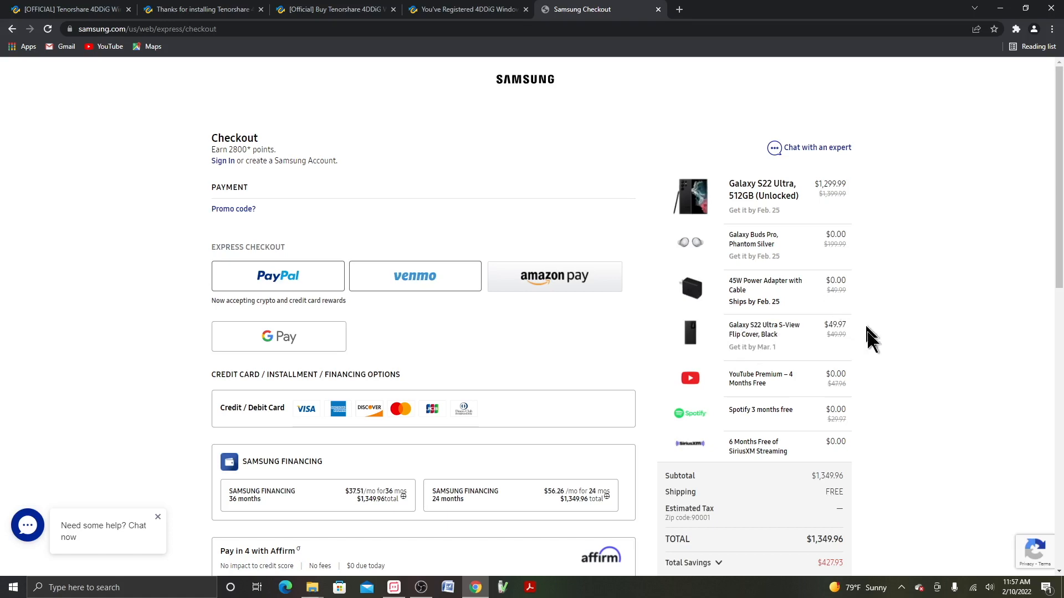
{"action": "mouse_move", "coordinate": [879, 361]}
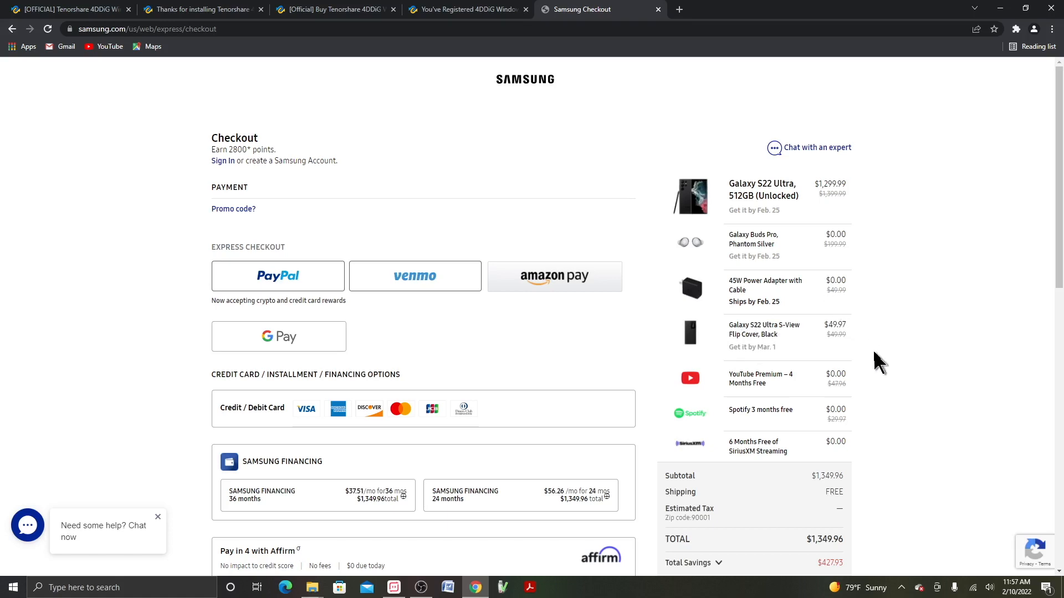
{"action": "scroll", "scroll_direction": "down", "scroll_amount": 3}
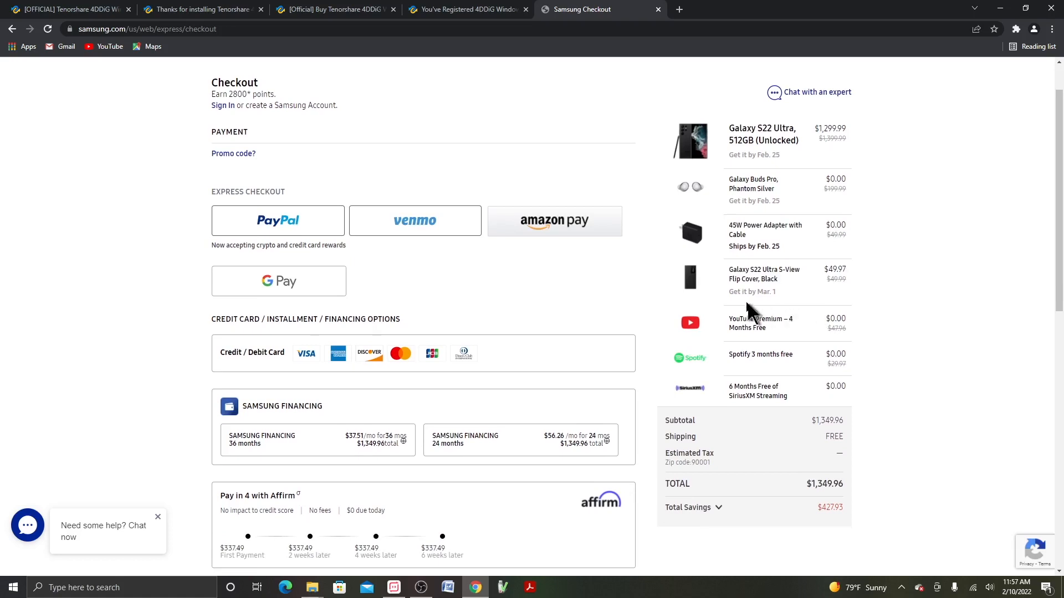
{"action": "mouse_move", "coordinate": [821, 302]}
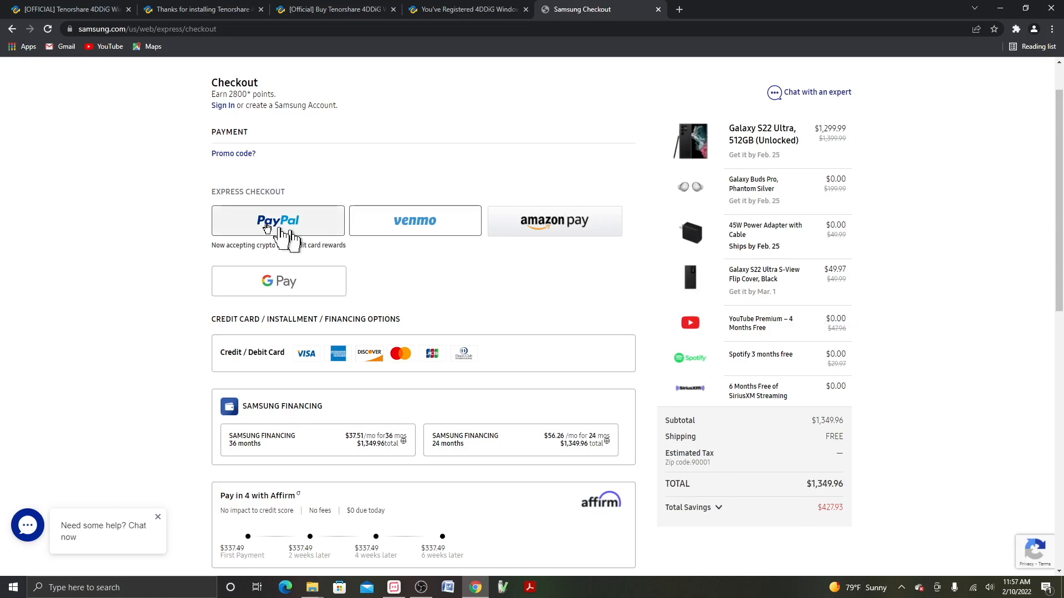
{"action": "mouse_move", "coordinate": [784, 356]}
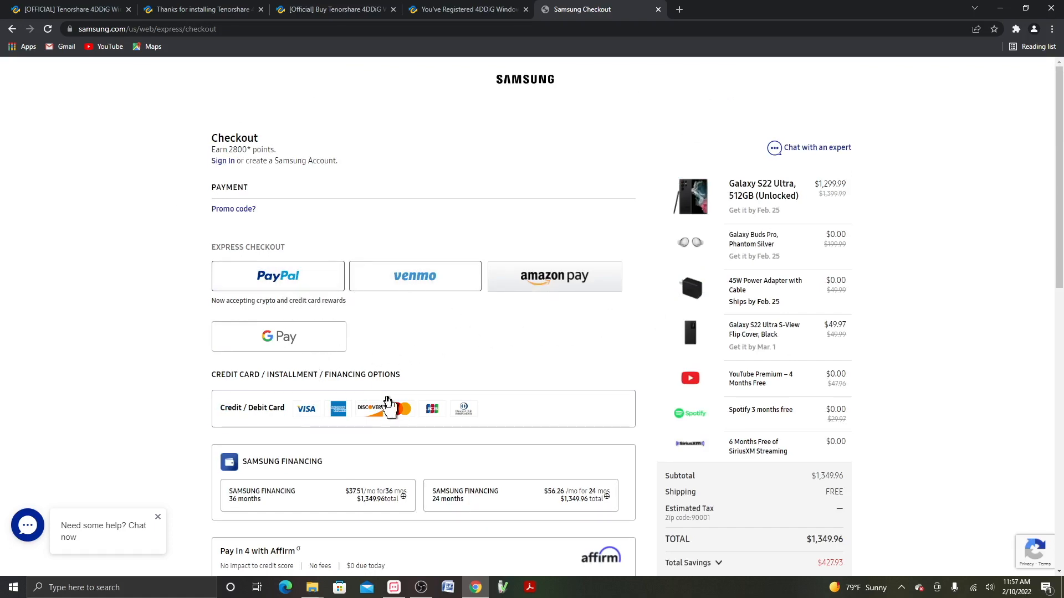
{"action": "scroll", "scroll_direction": "down", "scroll_amount": 3}
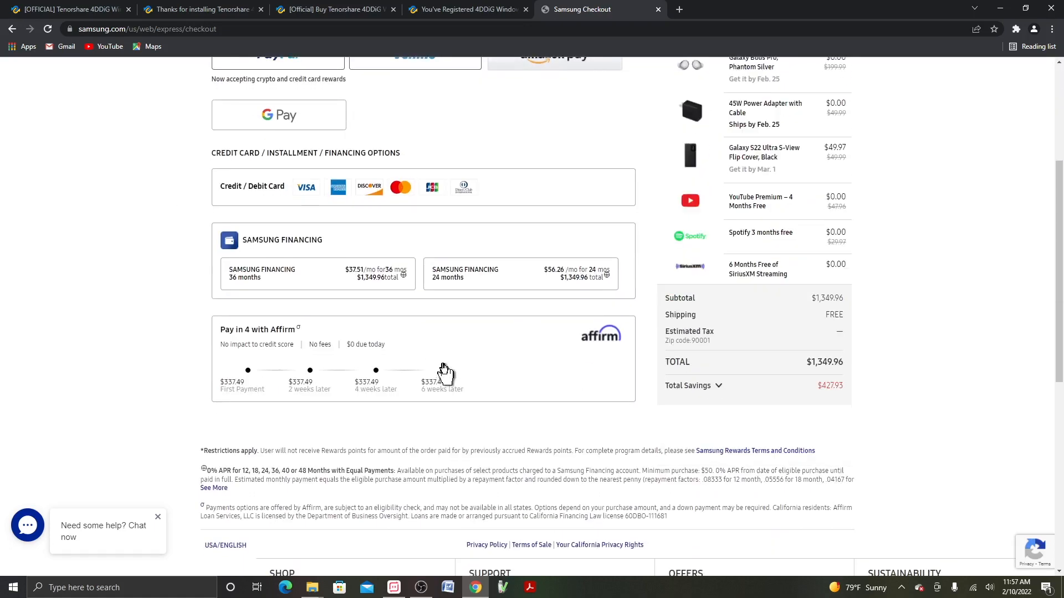
{"action": "scroll", "scroll_direction": "down", "scroll_amount": 3}
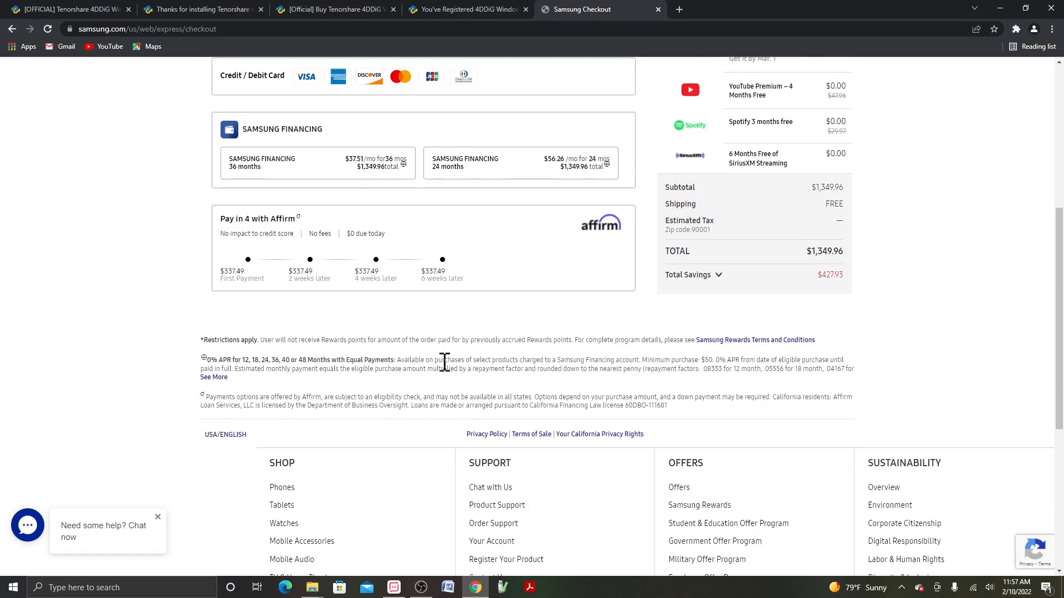
{"action": "scroll", "scroll_direction": "up", "scroll_amount": 3}
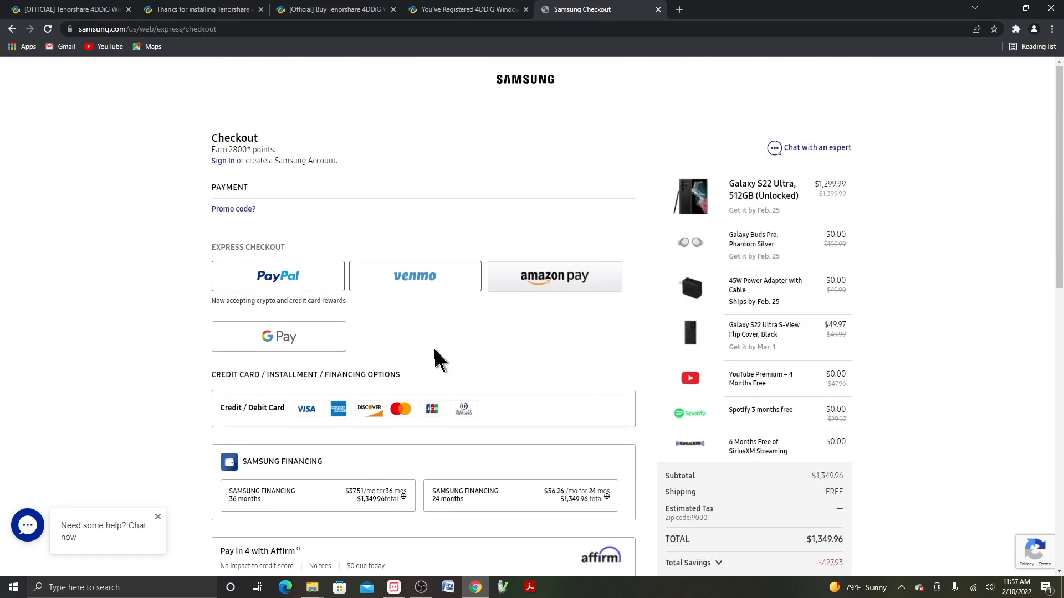
{"action": "mouse_move", "coordinate": [611, 339]}
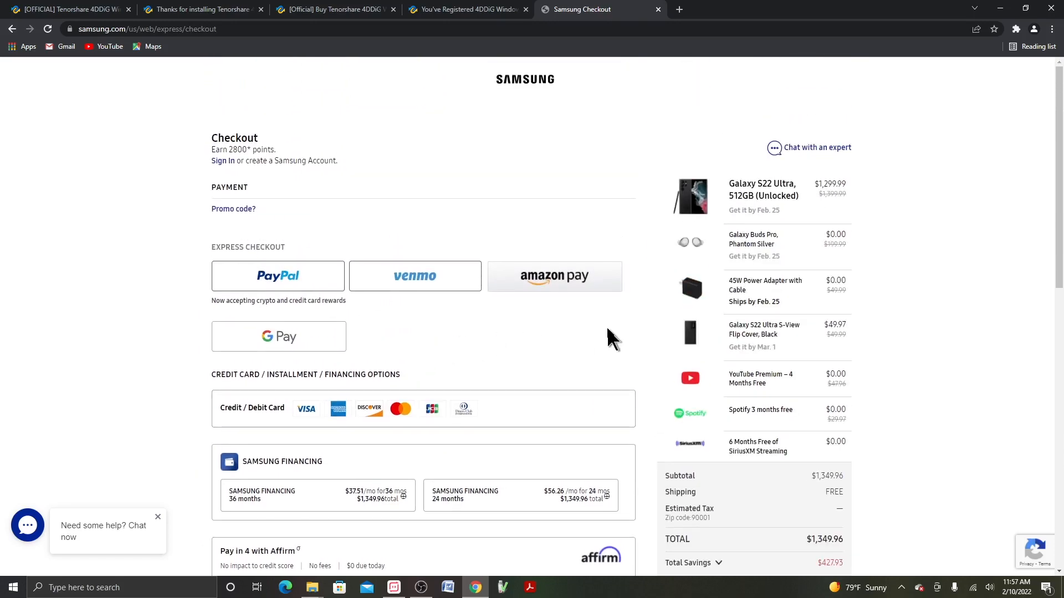
{"action": "mouse_move", "coordinate": [949, 326]}
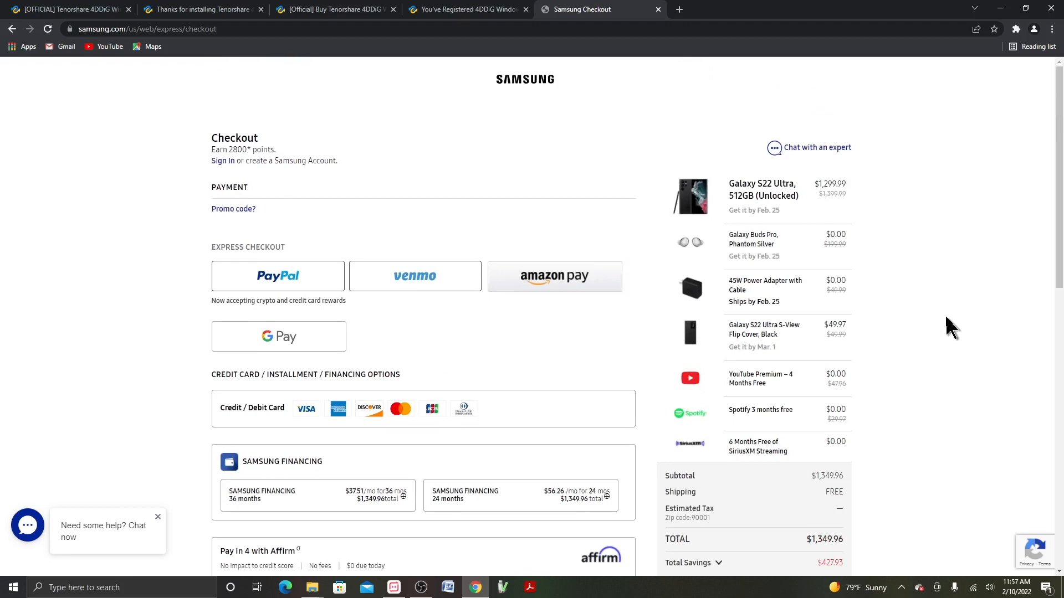